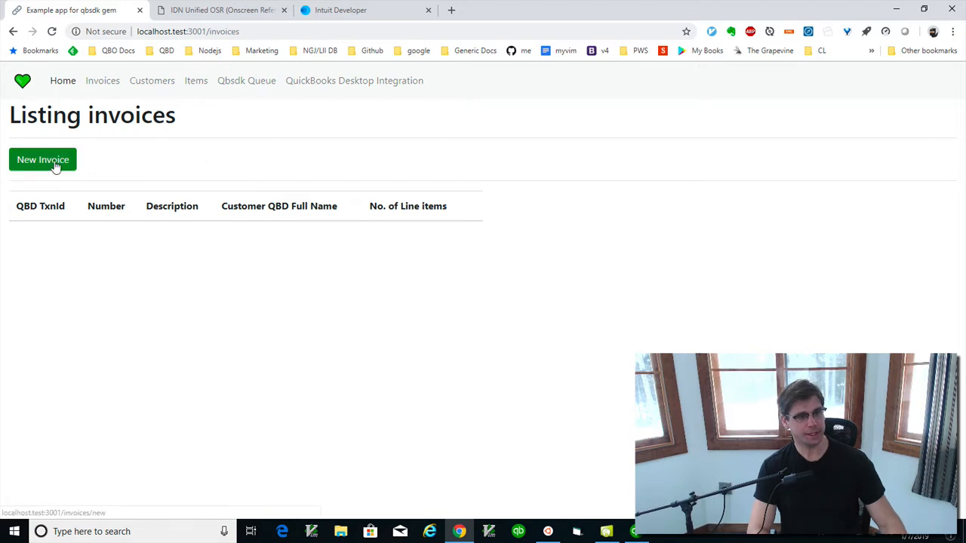
- Start a new blank invoice from the Listing invoices page and look over the empty form
{"action": "left_click", "coordinate": [42, 160]}
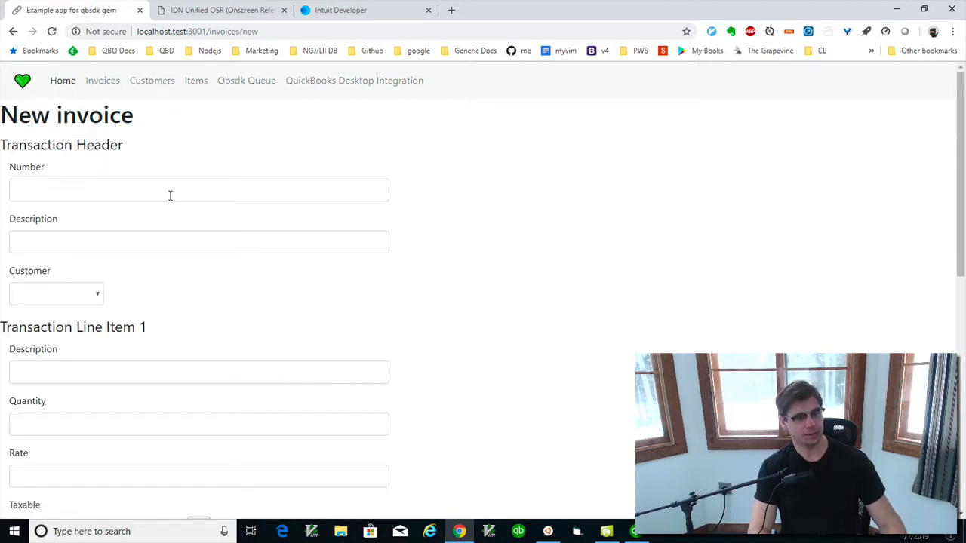
{"action": "mouse_move", "coordinate": [254, 220]}
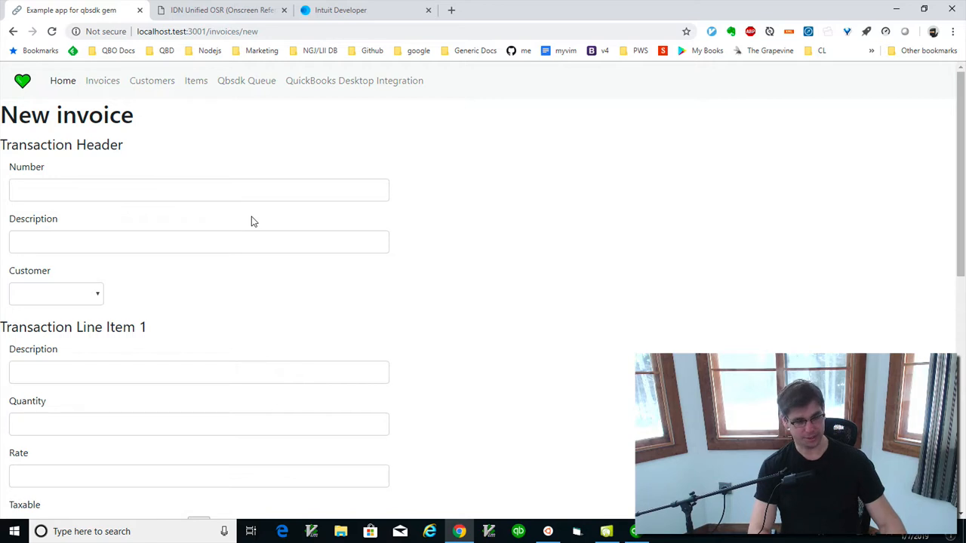
{"action": "scroll", "scroll_direction": "down", "scroll_amount": 3}
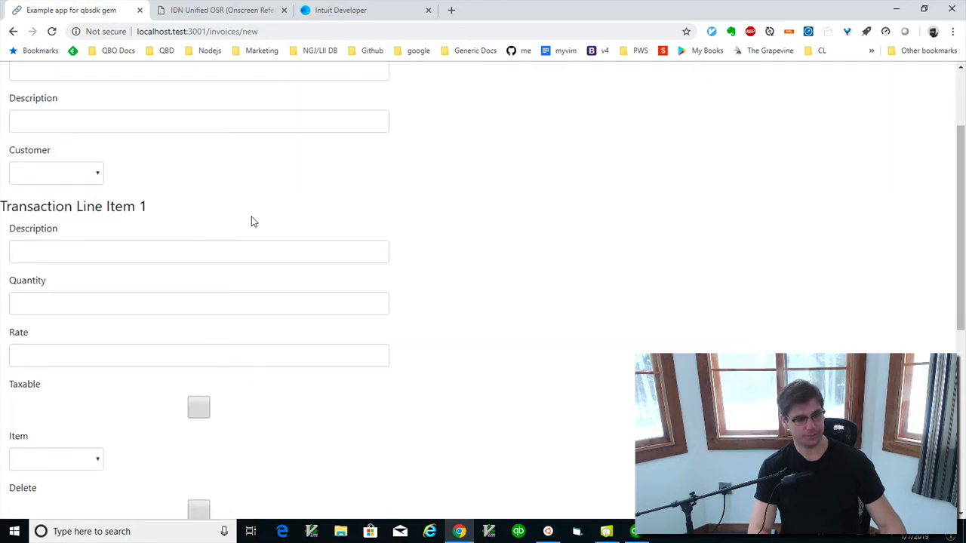
{"action": "scroll", "scroll_direction": "down", "scroll_amount": 3}
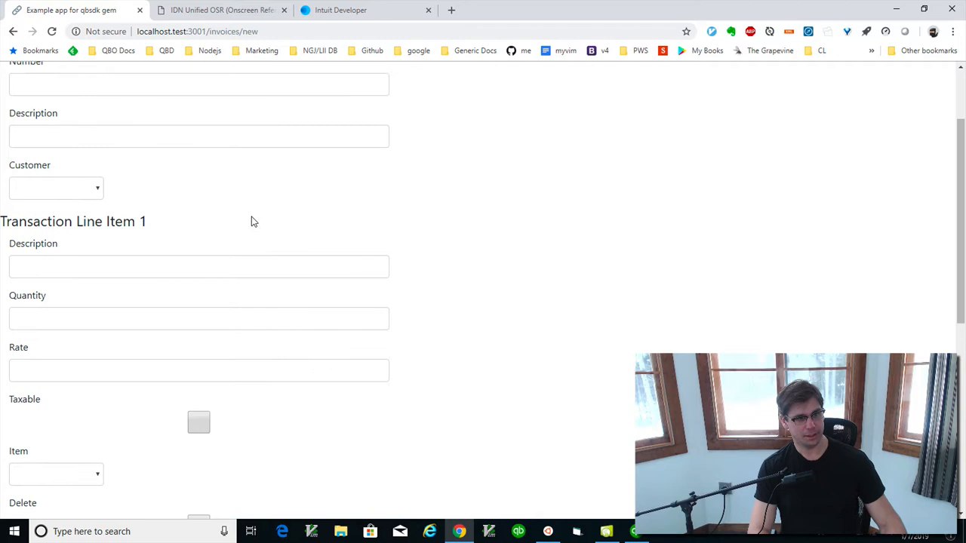
{"action": "scroll", "scroll_direction": "up", "scroll_amount": 3}
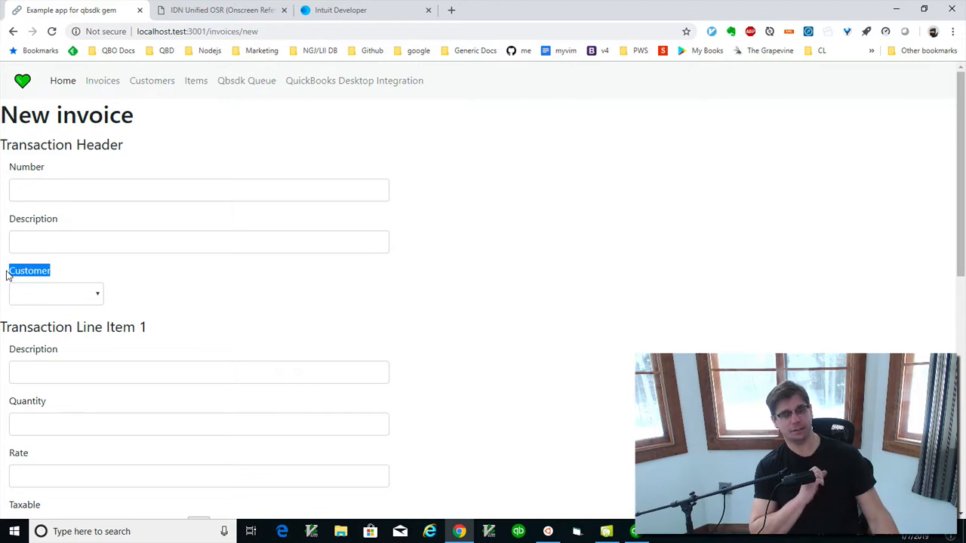
{"action": "left_click", "coordinate": [56, 292]}
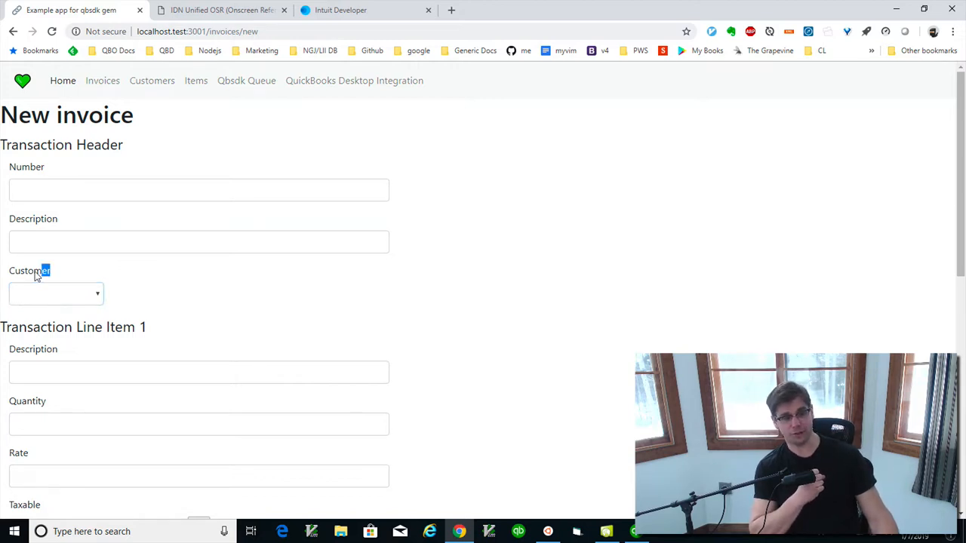
{"action": "double_click", "coordinate": [31, 270]}
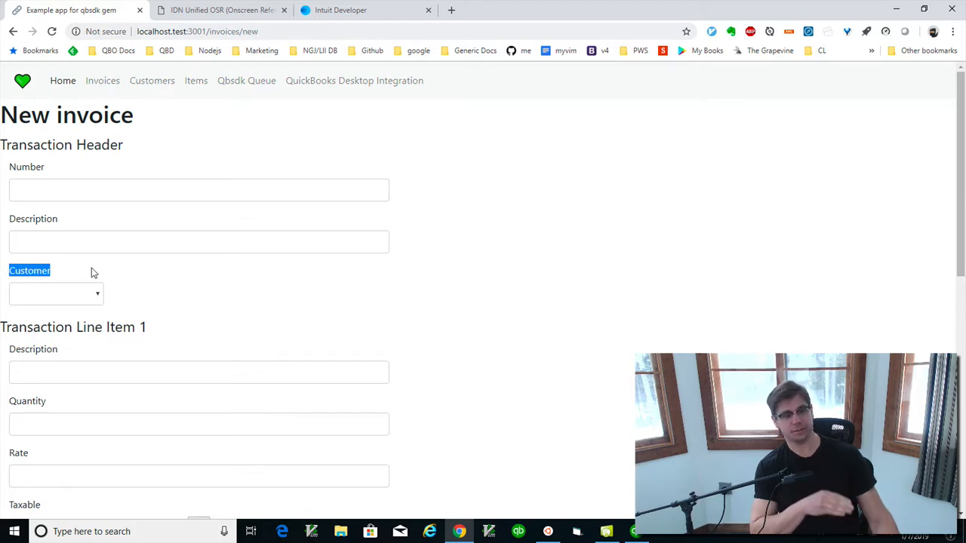
{"action": "mouse_move", "coordinate": [54, 270]}
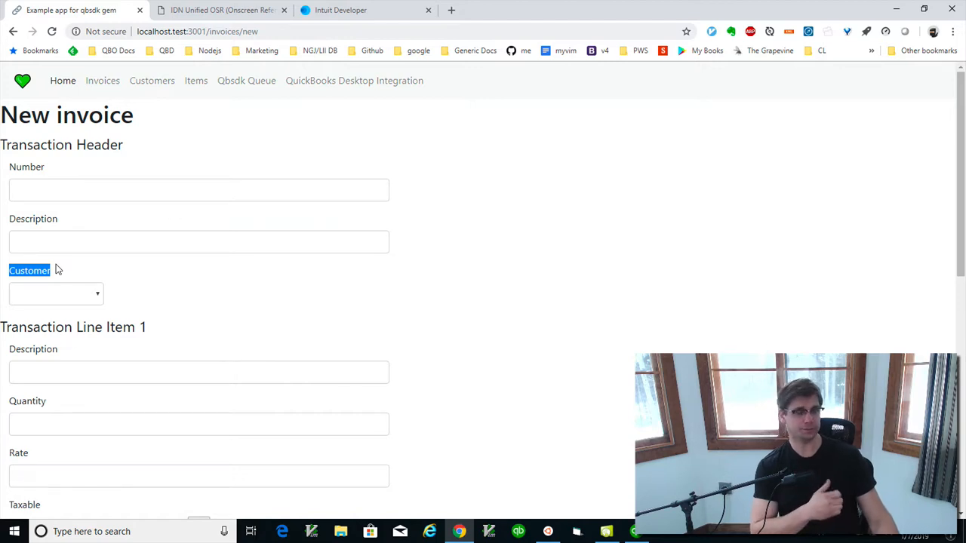
{"action": "mouse_move", "coordinate": [87, 275]}
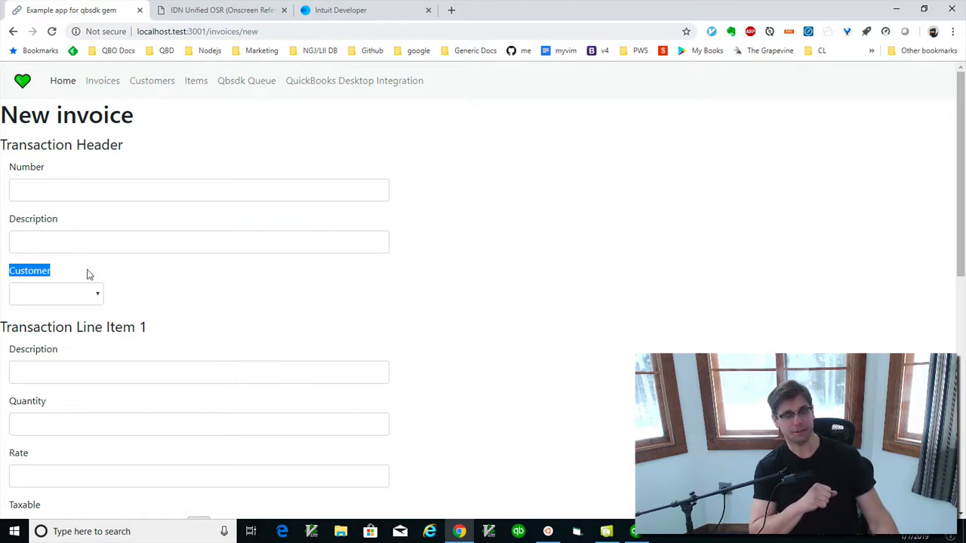
{"action": "left_click", "coordinate": [56, 292]}
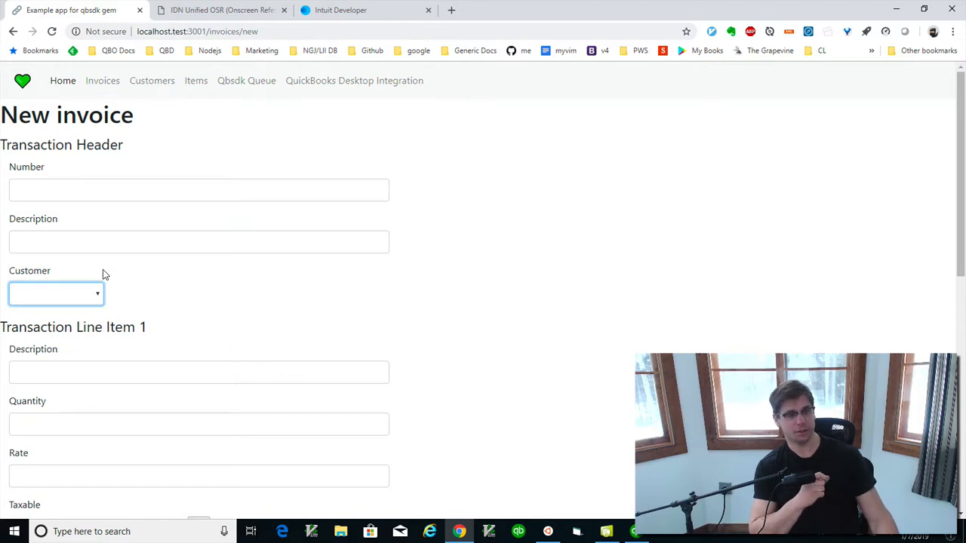
{"action": "left_click", "coordinate": [54, 293]}
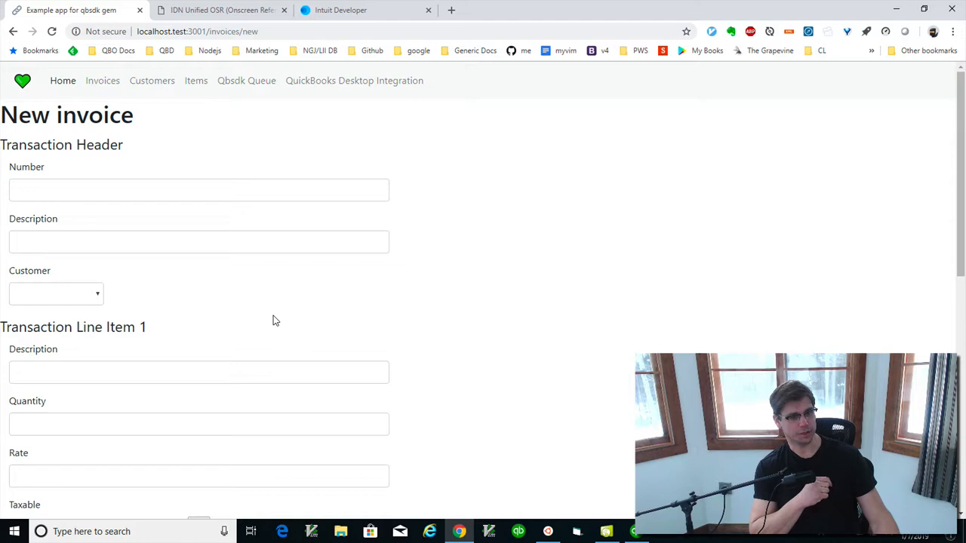
{"action": "scroll", "scroll_direction": "down", "scroll_amount": 3}
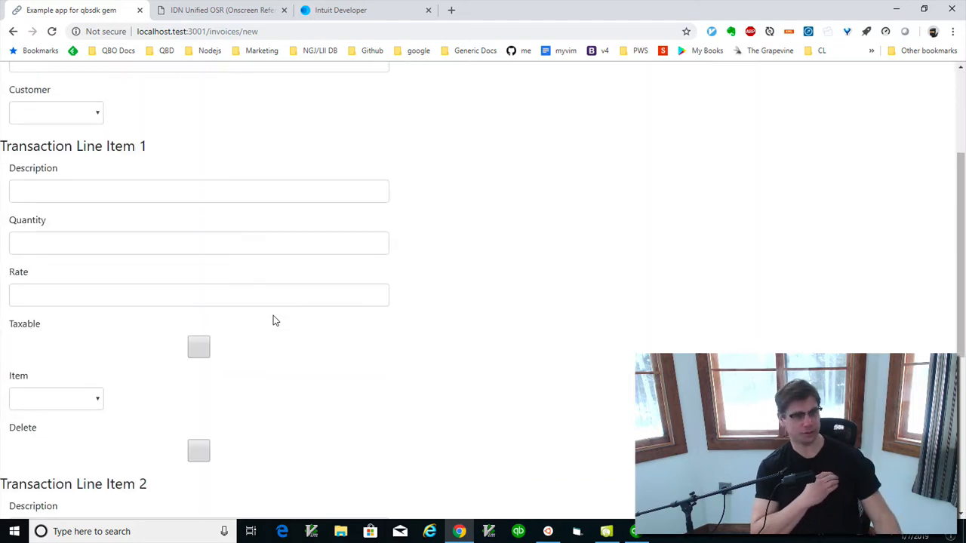
{"action": "left_click", "coordinate": [199, 190]}
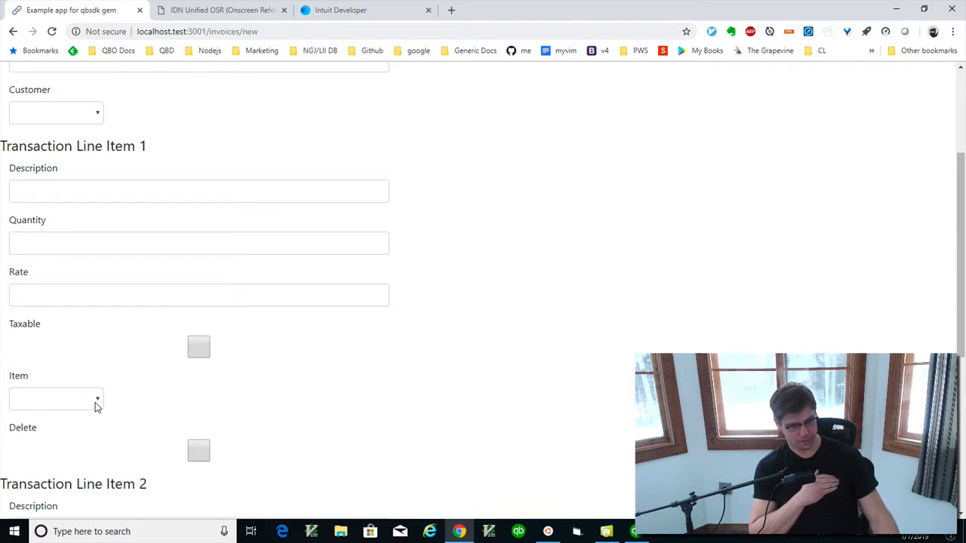
{"action": "left_click", "coordinate": [53, 399]}
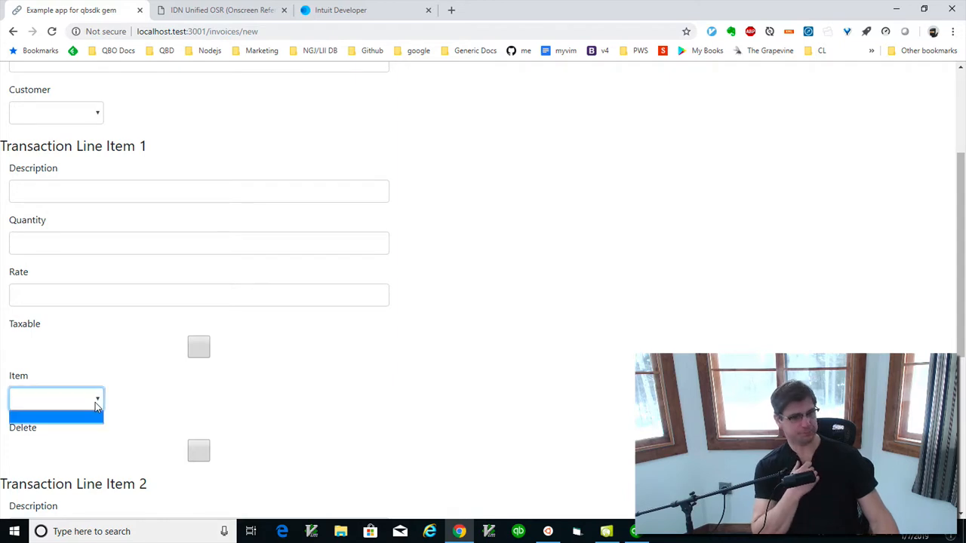
{"action": "left_click", "coordinate": [199, 345]}
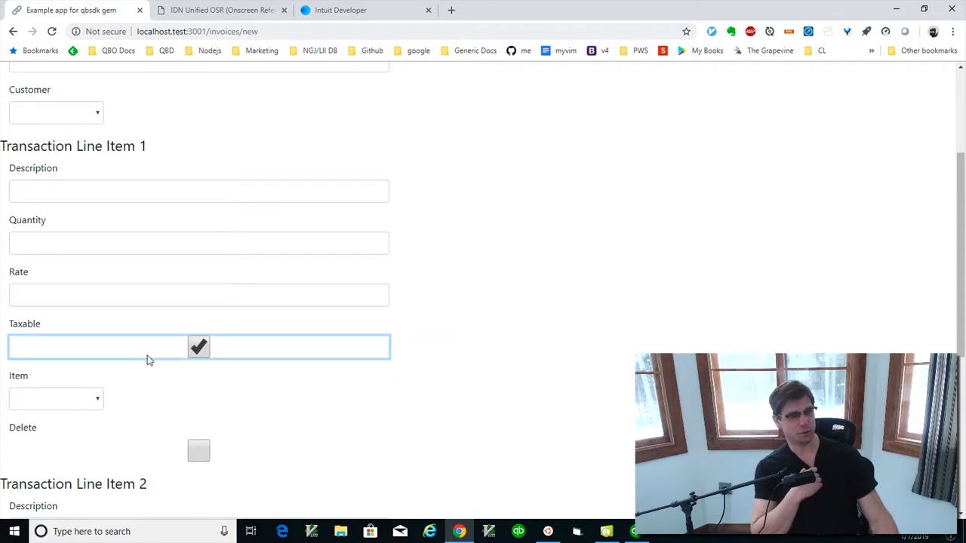
{"action": "left_click", "coordinate": [199, 347]}
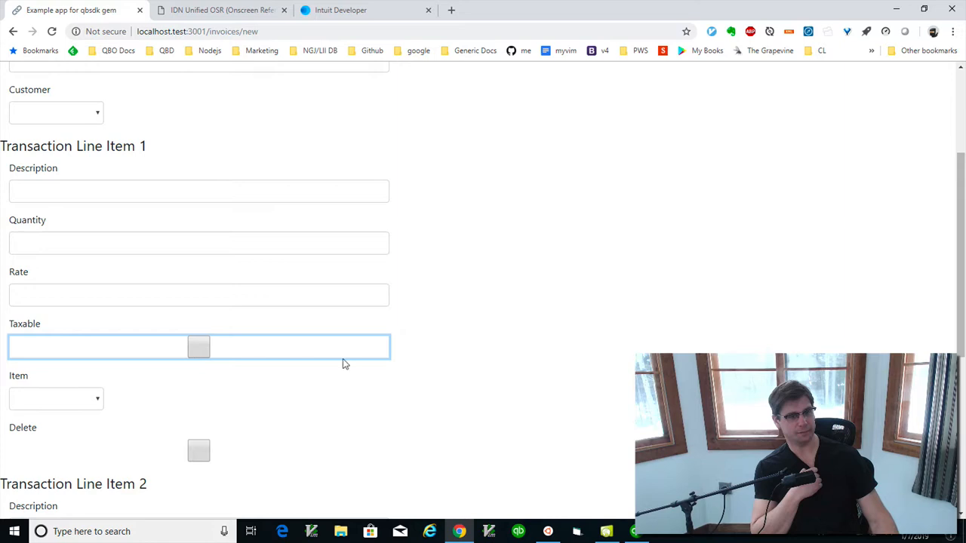
{"action": "mouse_move", "coordinate": [3, 410]}
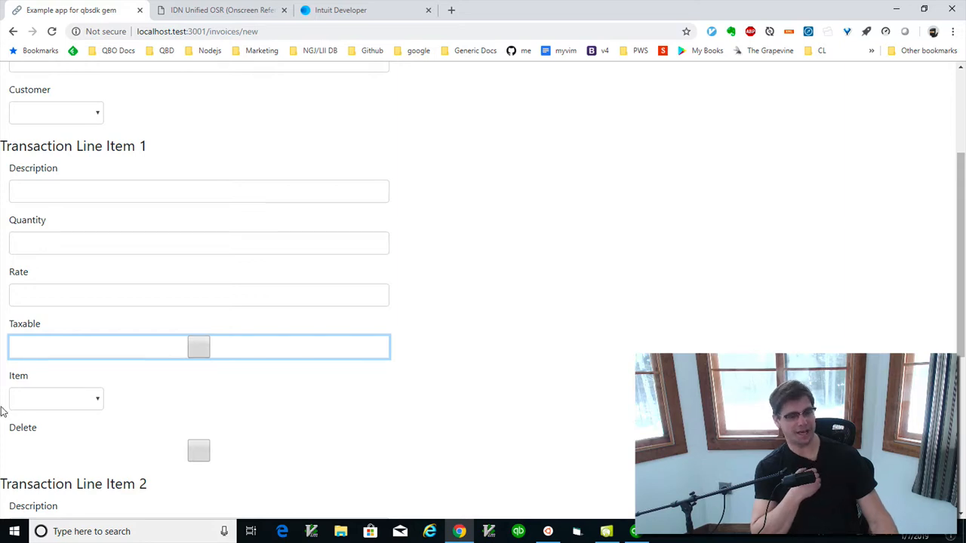
{"action": "mouse_move", "coordinate": [97, 402]}
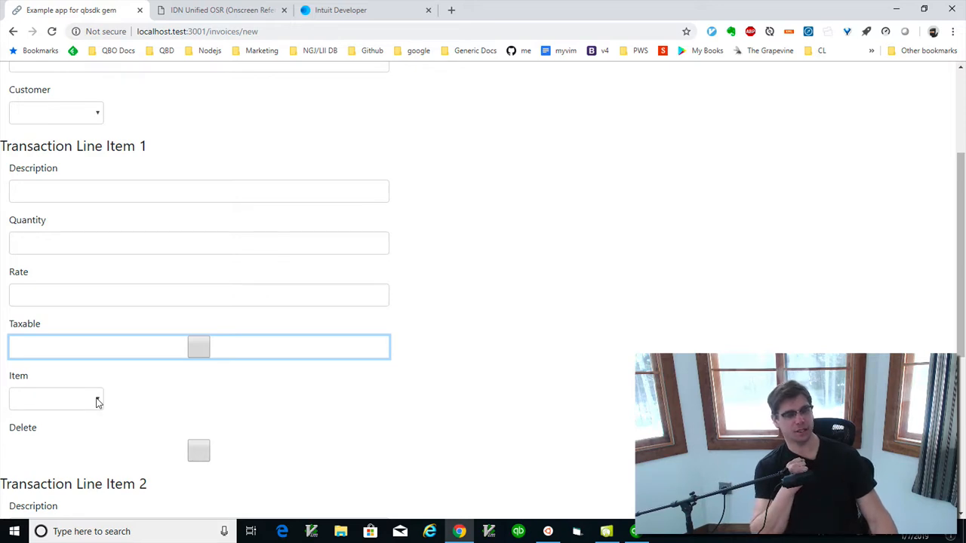
{"action": "left_click", "coordinate": [199, 190]}
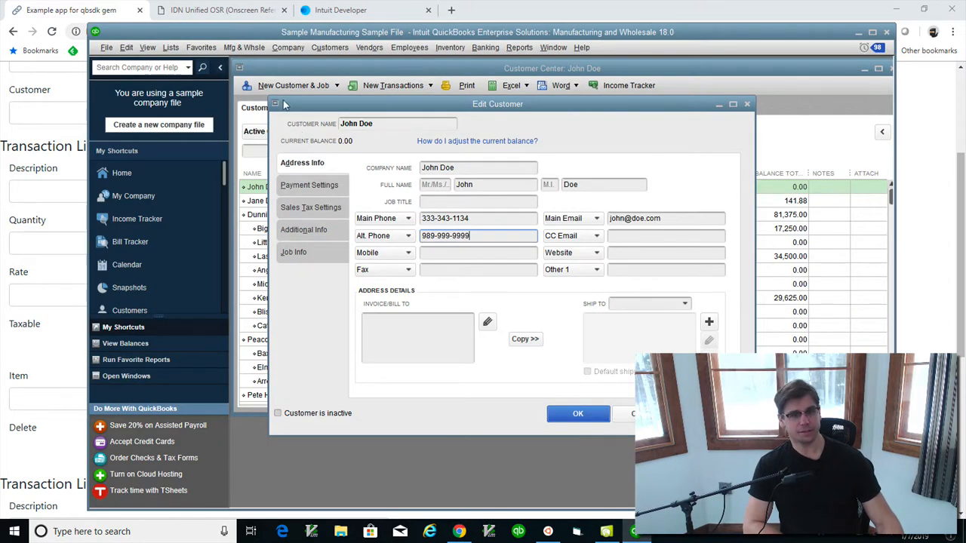
- Close Edit Customer, select the next customer and open invoice 71103 from its Transactions invoices
{"action": "left_click", "coordinate": [576, 414]}
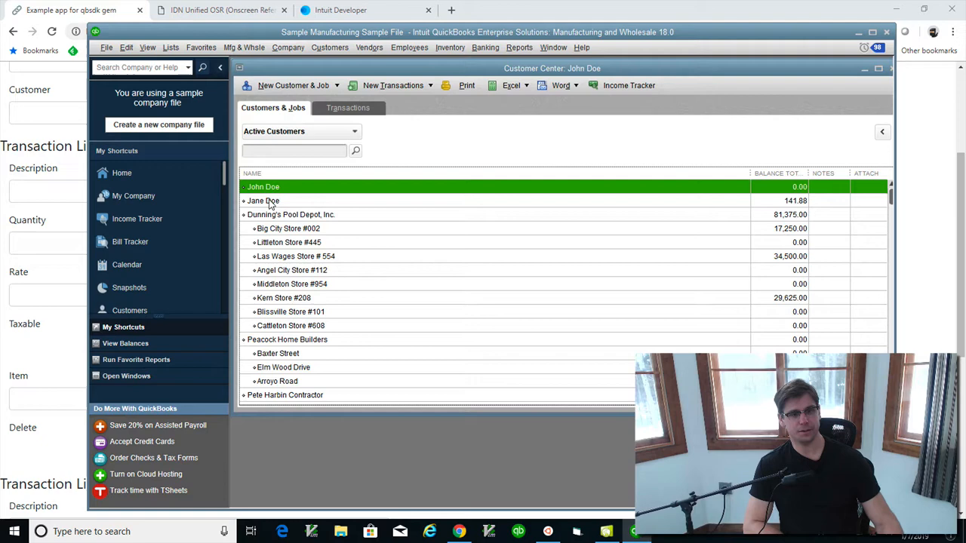
{"action": "left_click", "coordinate": [263, 199]}
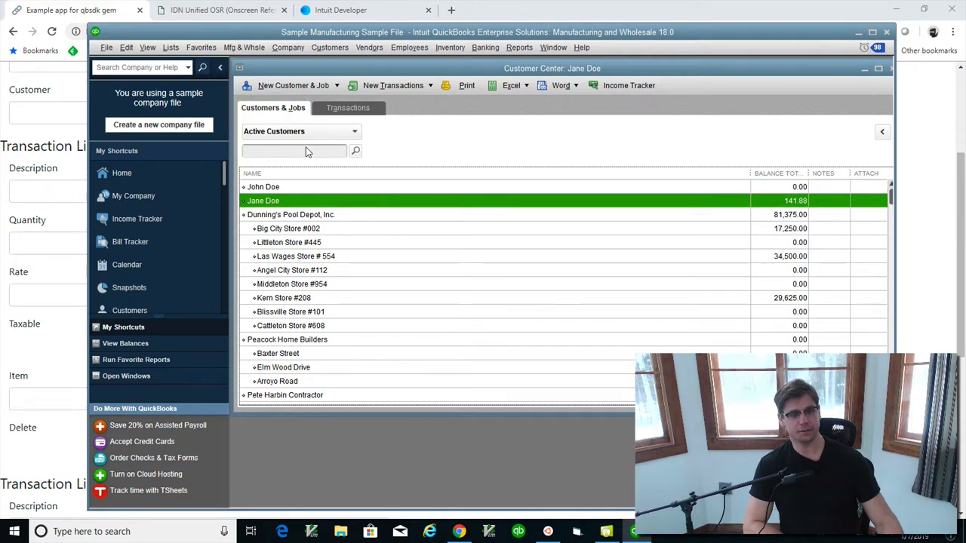
{"action": "left_click", "coordinate": [348, 107]}
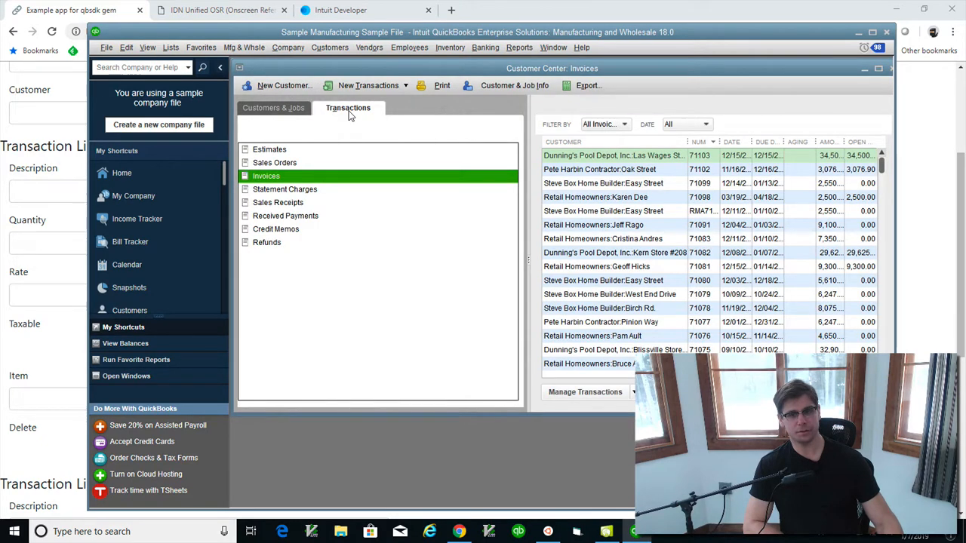
{"action": "mouse_move", "coordinate": [281, 180]}
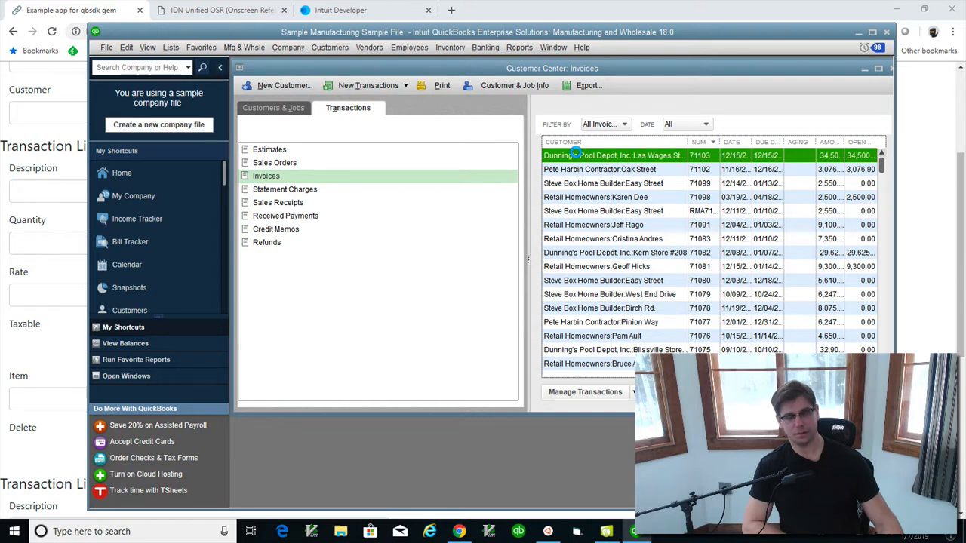
{"action": "double_click", "coordinate": [612, 155]}
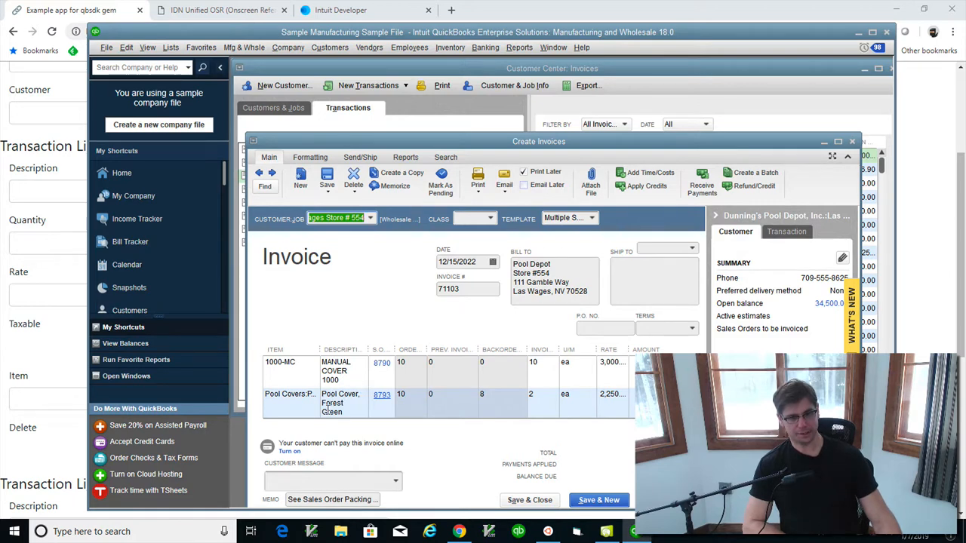
{"action": "left_click", "coordinate": [302, 393]}
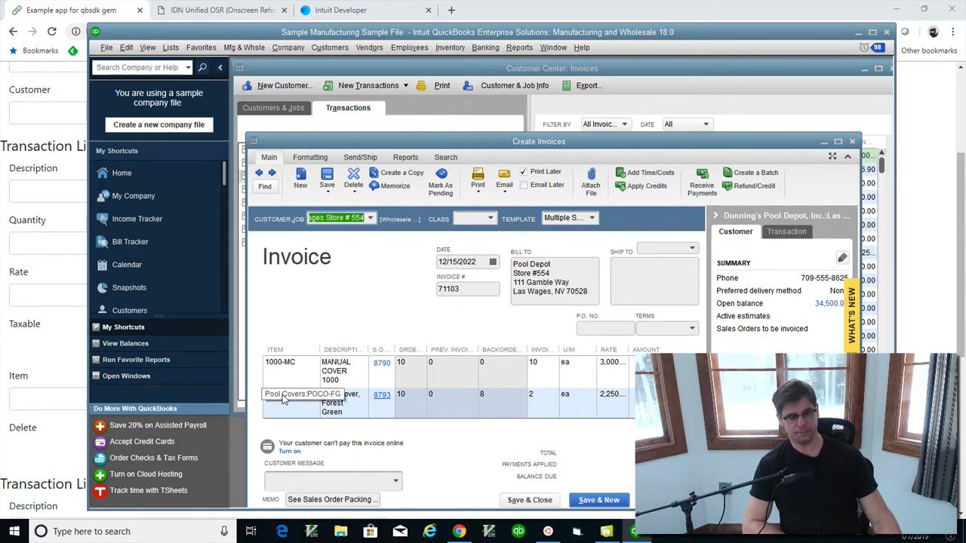
{"action": "left_click", "coordinate": [302, 394]}
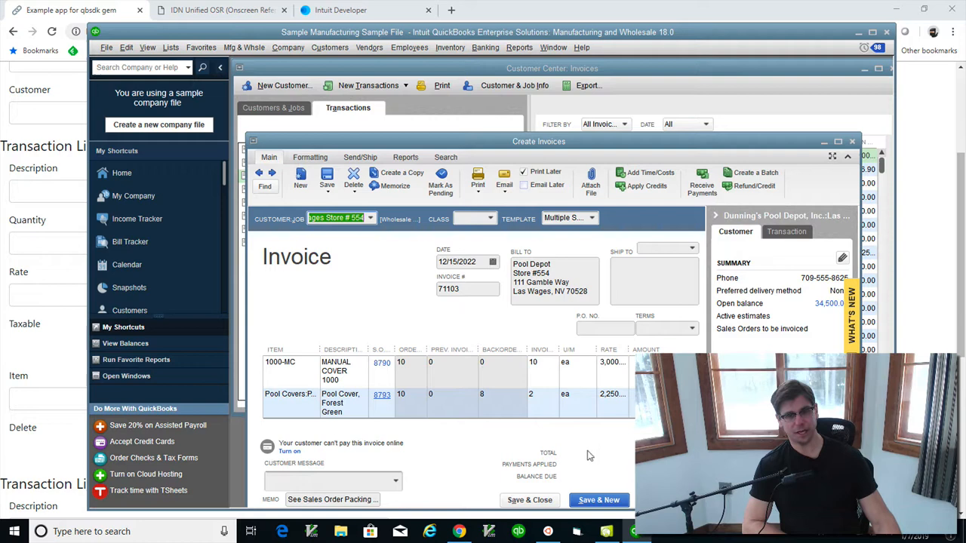
{"action": "left_click", "coordinate": [302, 394]}
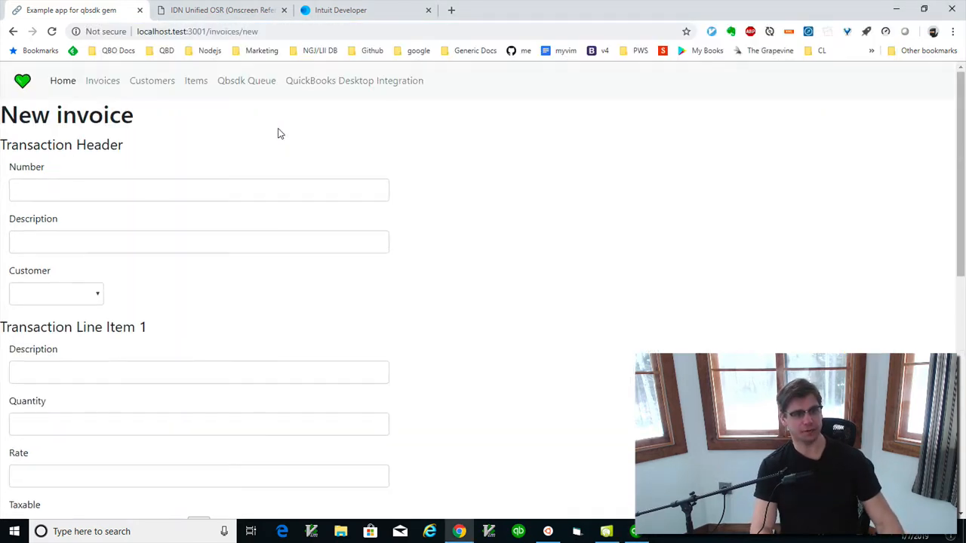
{"action": "mouse_move", "coordinate": [246, 81]}
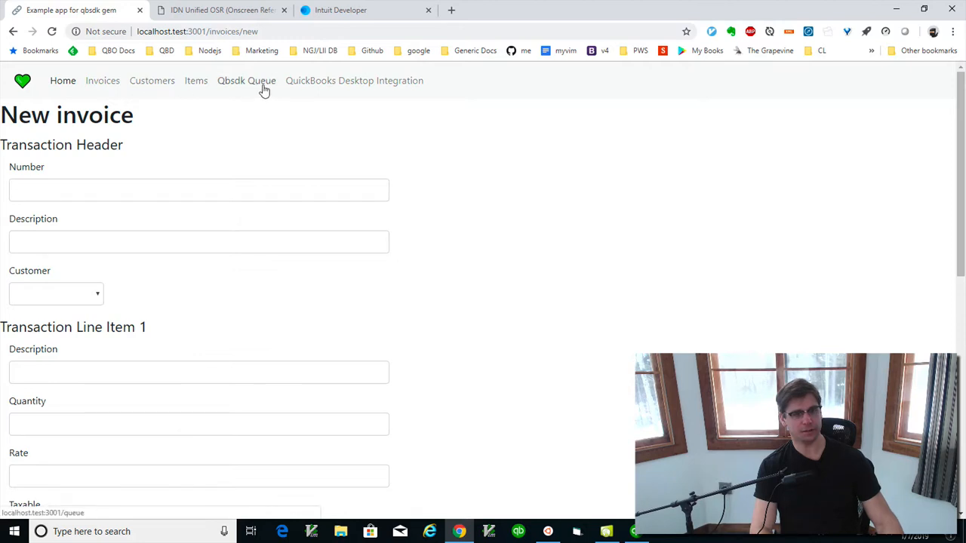
{"action": "left_click", "coordinate": [353, 81]}
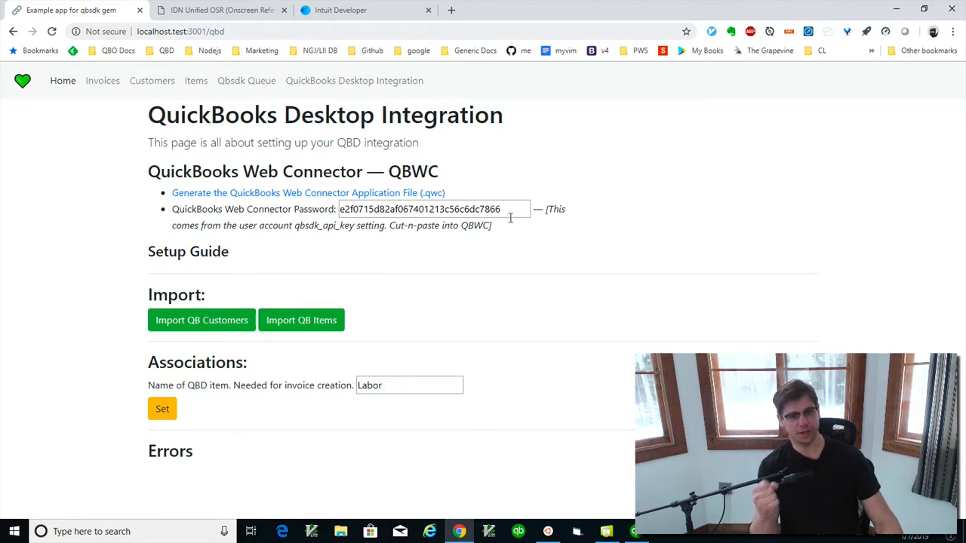
{"action": "mouse_move", "coordinate": [294, 287]}
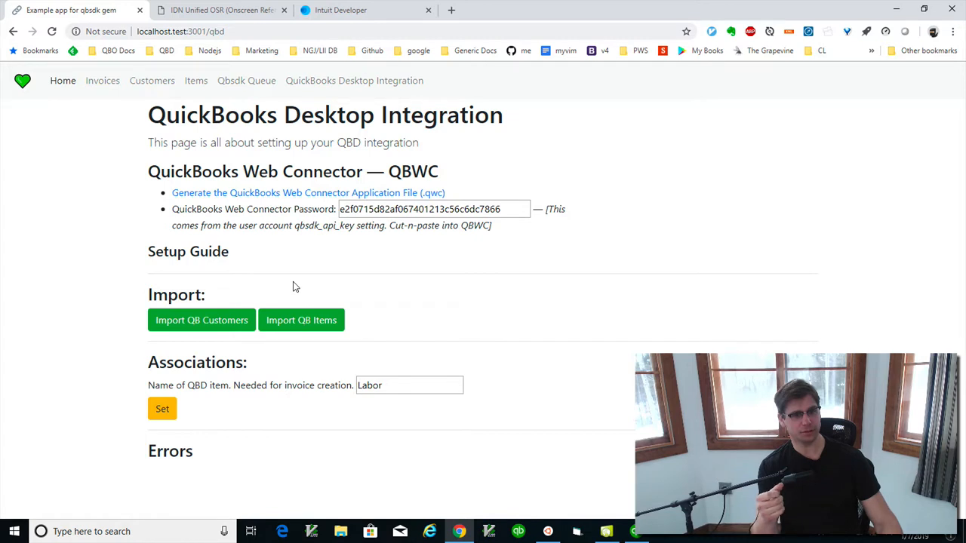
{"action": "mouse_move", "coordinate": [302, 320]}
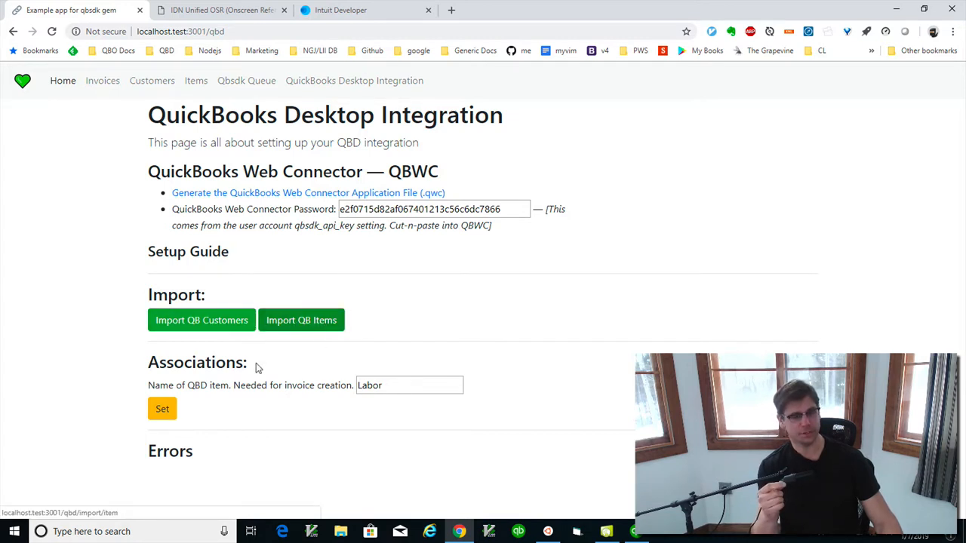
{"action": "mouse_move", "coordinate": [337, 372]}
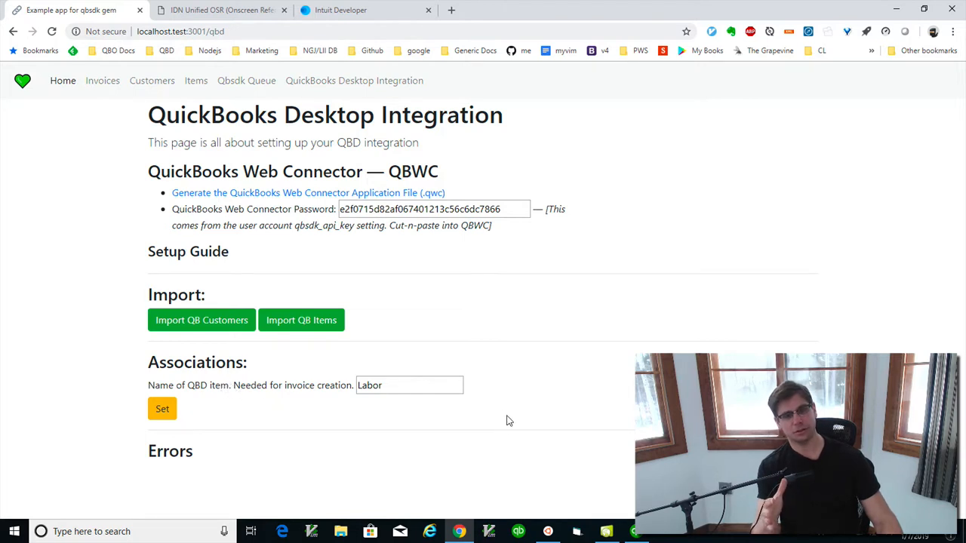
{"action": "mouse_move", "coordinate": [496, 401]}
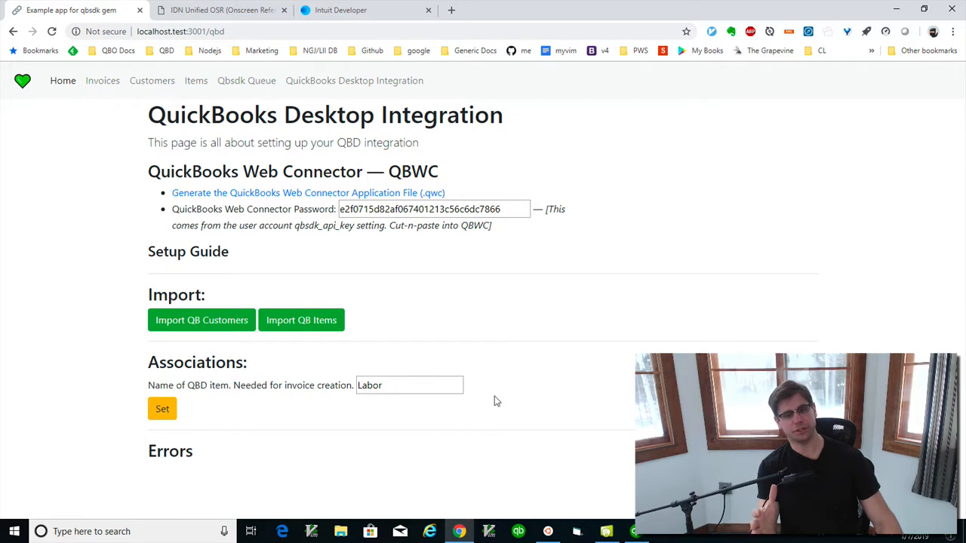
{"action": "mouse_move", "coordinate": [229, 386]}
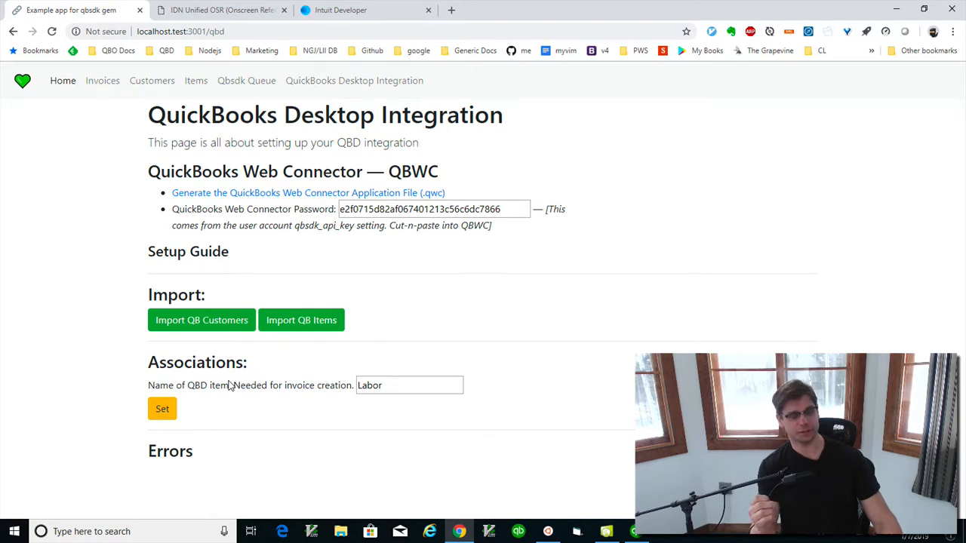
{"action": "mouse_move", "coordinate": [376, 444]}
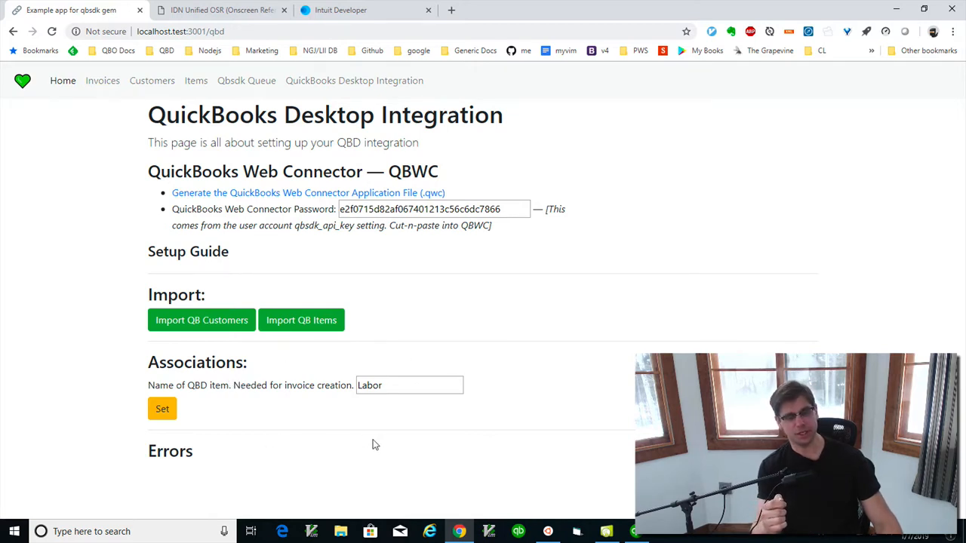
{"action": "mouse_move", "coordinate": [377, 447]}
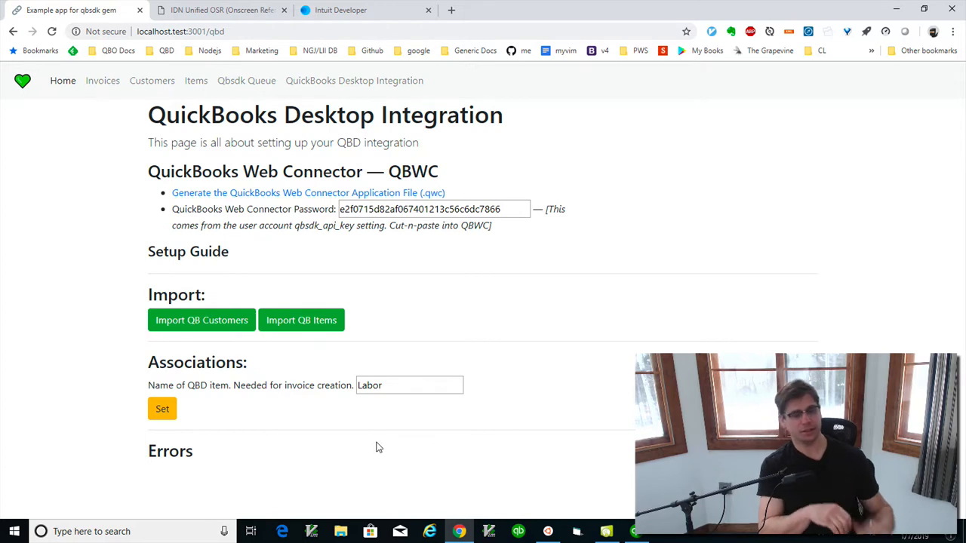
{"action": "mouse_move", "coordinate": [302, 451]}
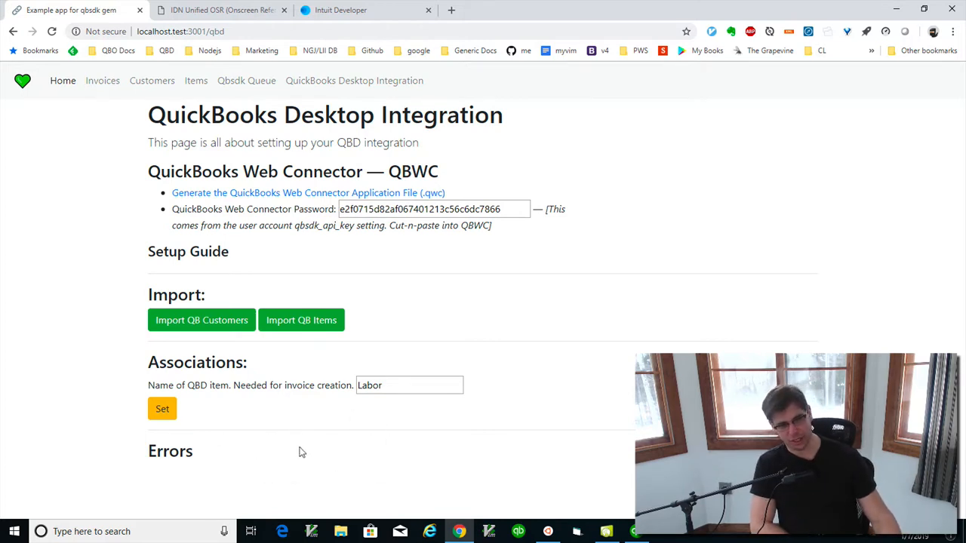
{"action": "mouse_move", "coordinate": [286, 471]}
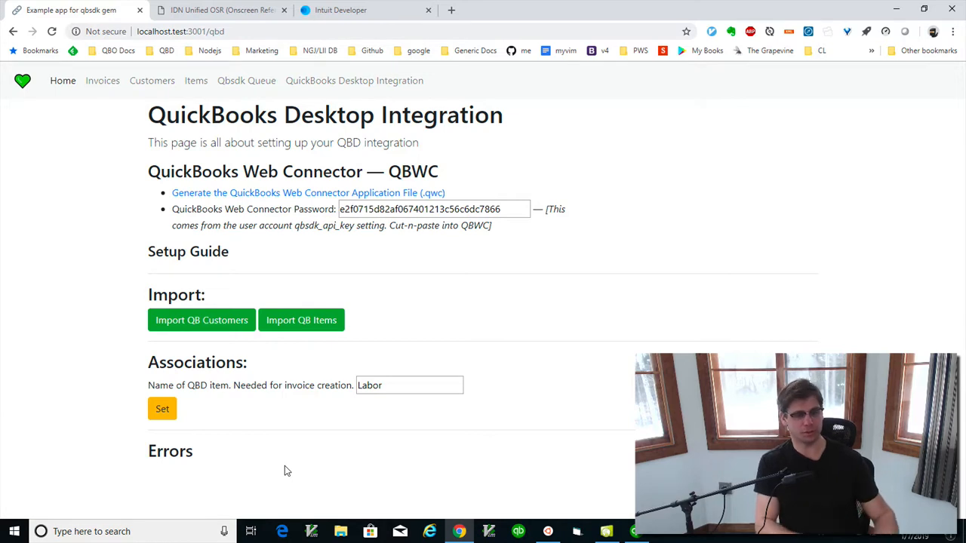
{"action": "mouse_move", "coordinate": [269, 362]}
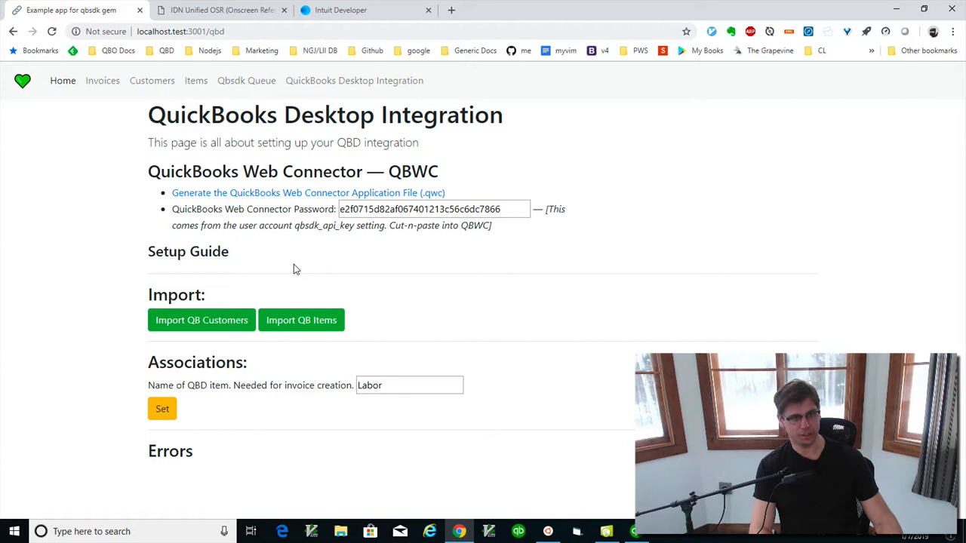
- Queue an Import QB Items request, view the Qbsdk Queue, then bring up Web Connector
{"action": "left_click", "coordinate": [302, 320]}
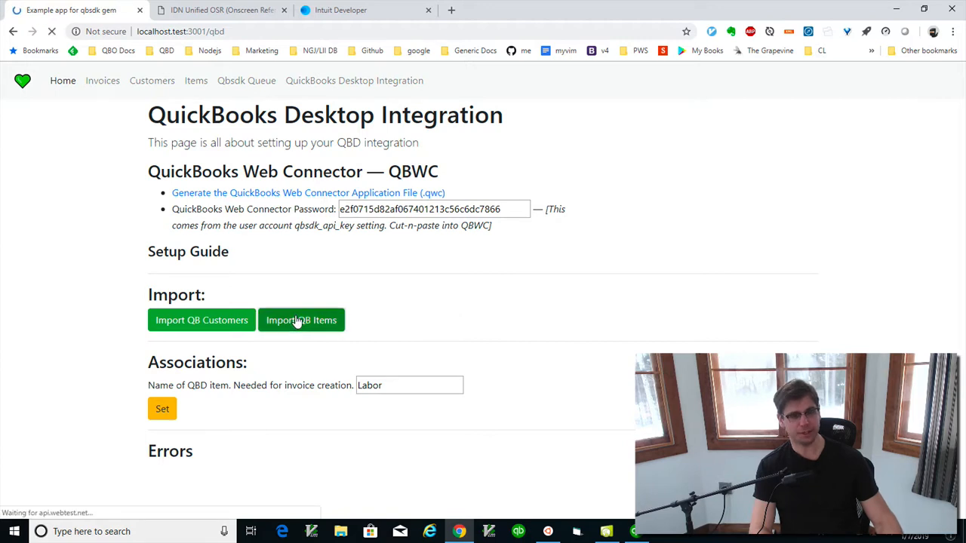
{"action": "left_click", "coordinate": [302, 320]}
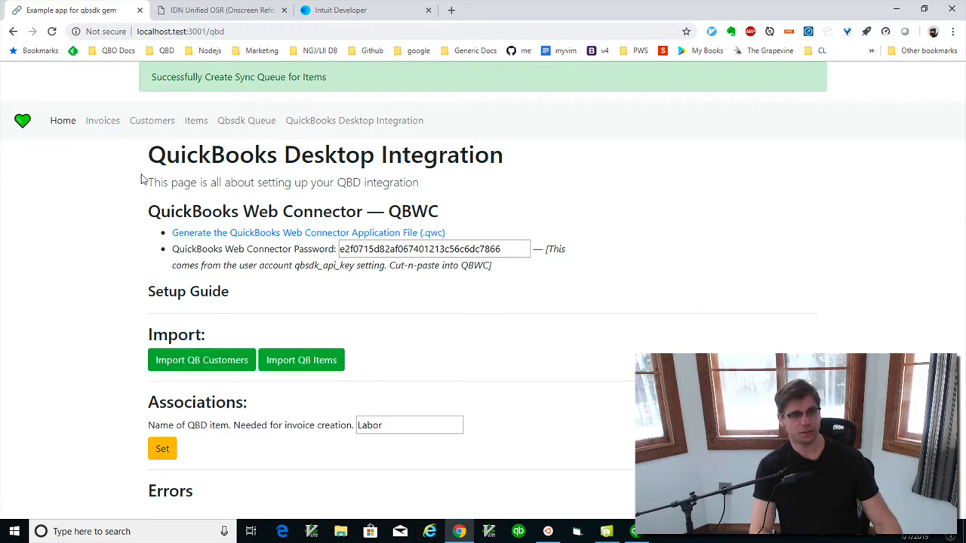
{"action": "left_click", "coordinate": [246, 121]}
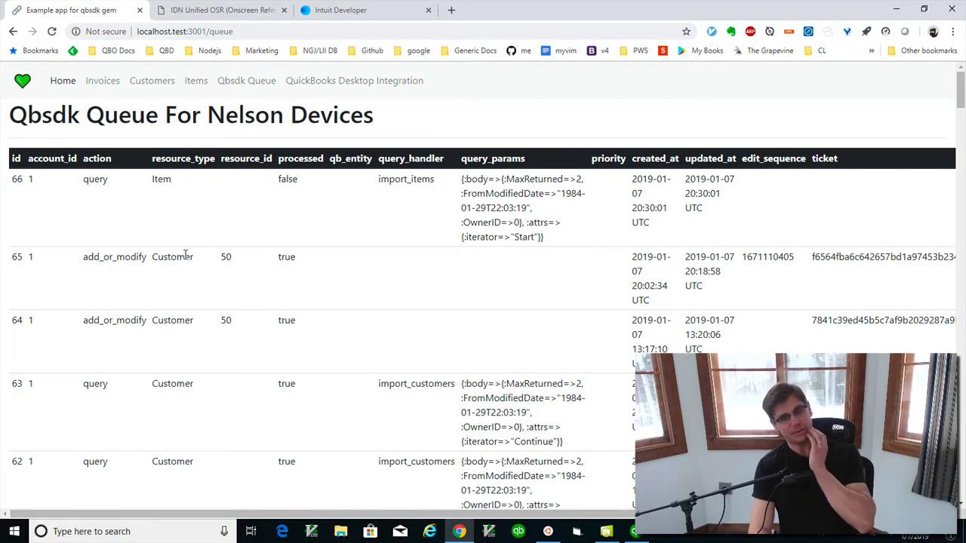
{"action": "mouse_move", "coordinate": [293, 229]}
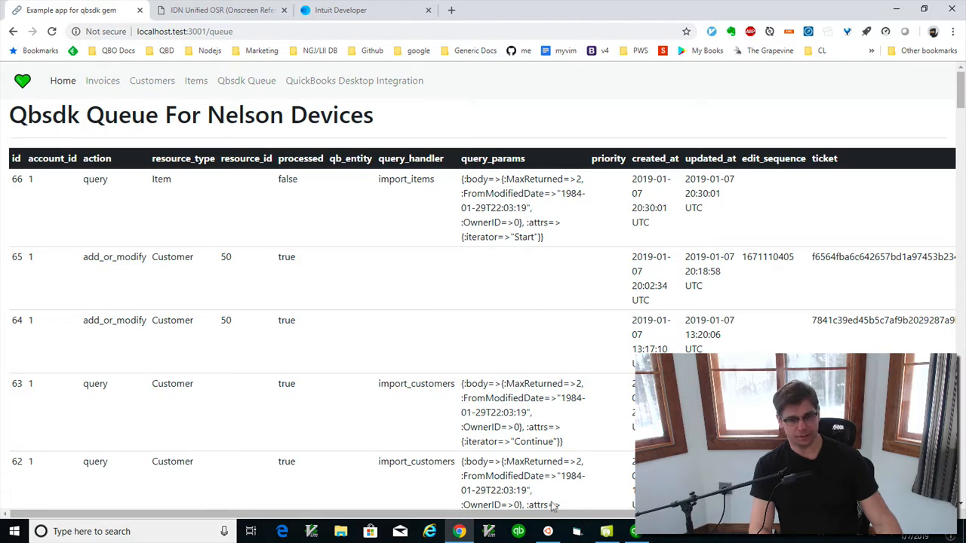
{"action": "left_click", "coordinate": [517, 531]}
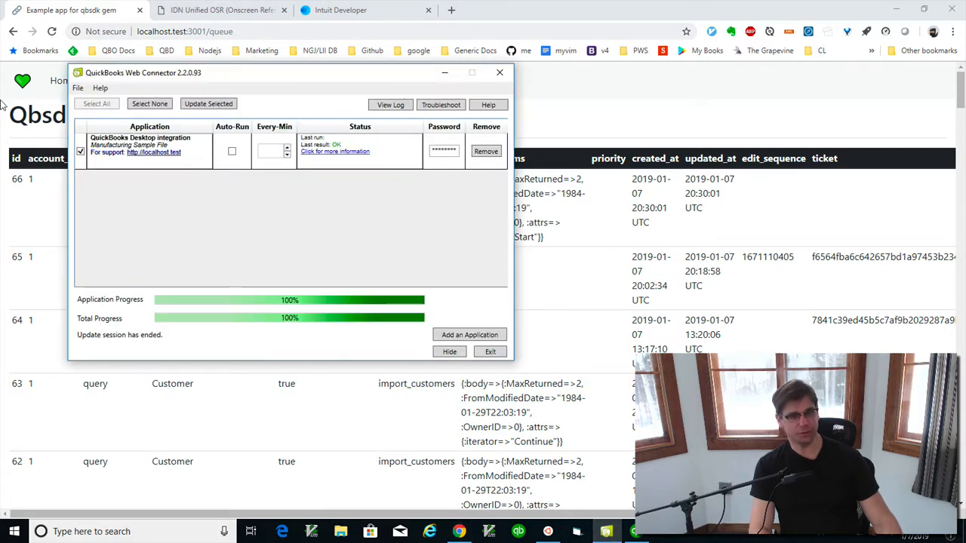
- Run Update Selected for the QuickBooks Desktop integration application in Web Connector
{"action": "left_click", "coordinate": [208, 103]}
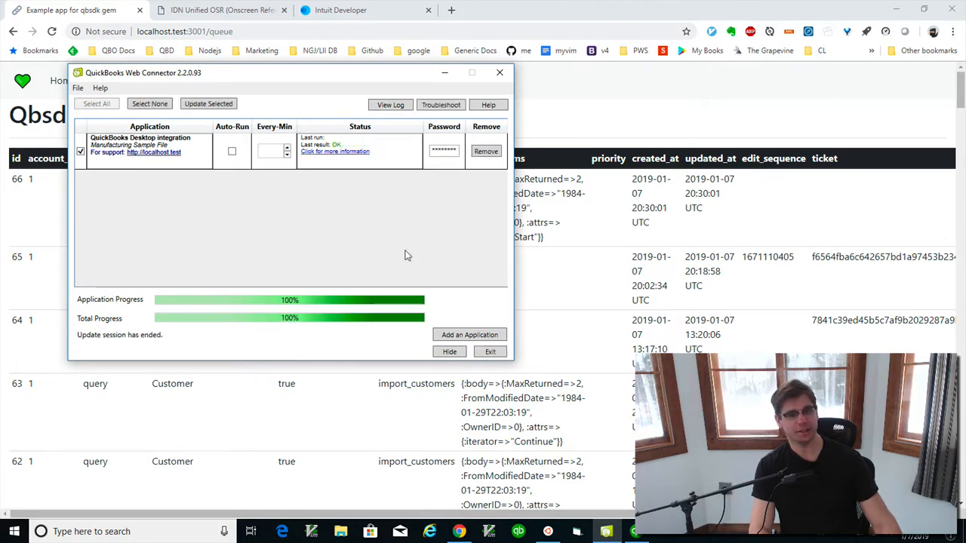
{"action": "mouse_move", "coordinate": [371, 211]}
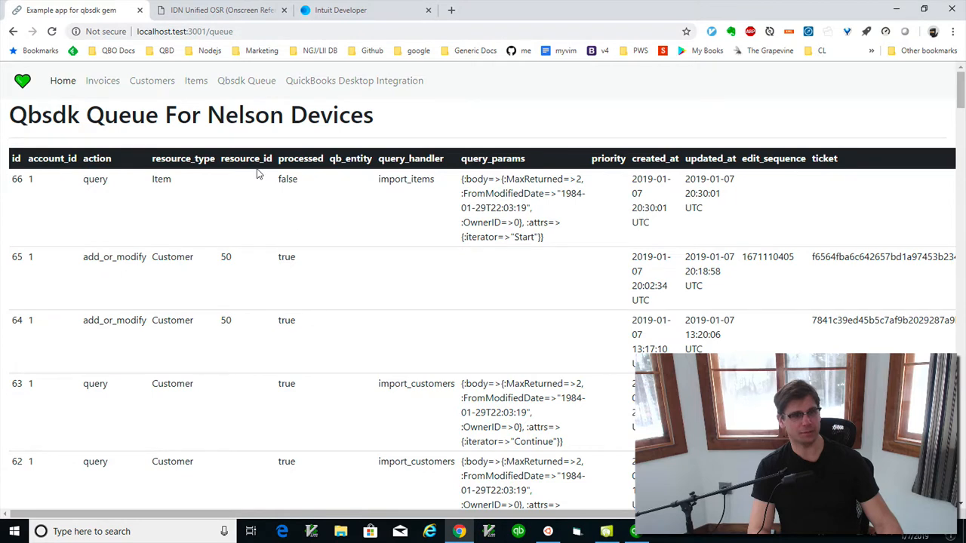
- Show the Items list with Fin Chg, Freight and Utilities, then switch to QuickBooks Desktop
{"action": "left_click", "coordinate": [196, 82]}
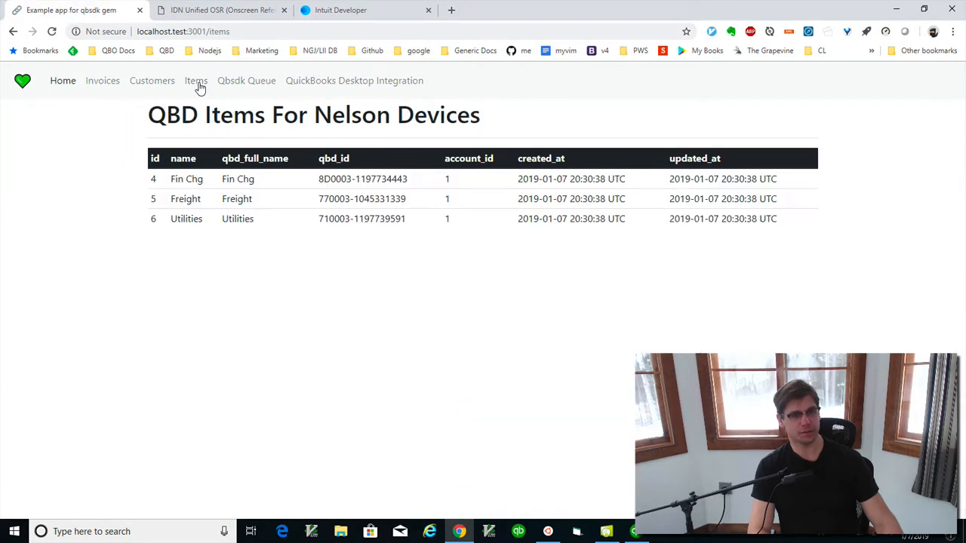
{"action": "mouse_move", "coordinate": [210, 89]}
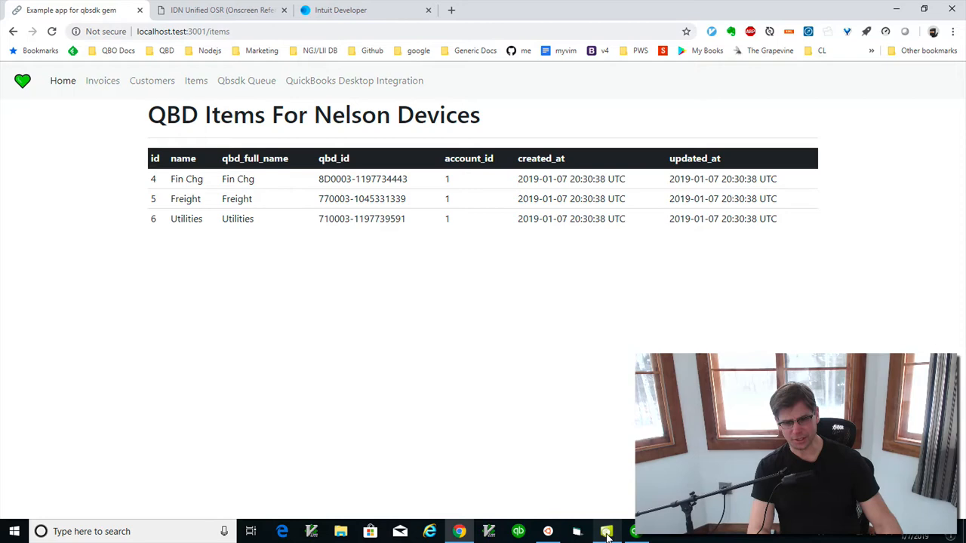
{"action": "left_click", "coordinate": [607, 531]}
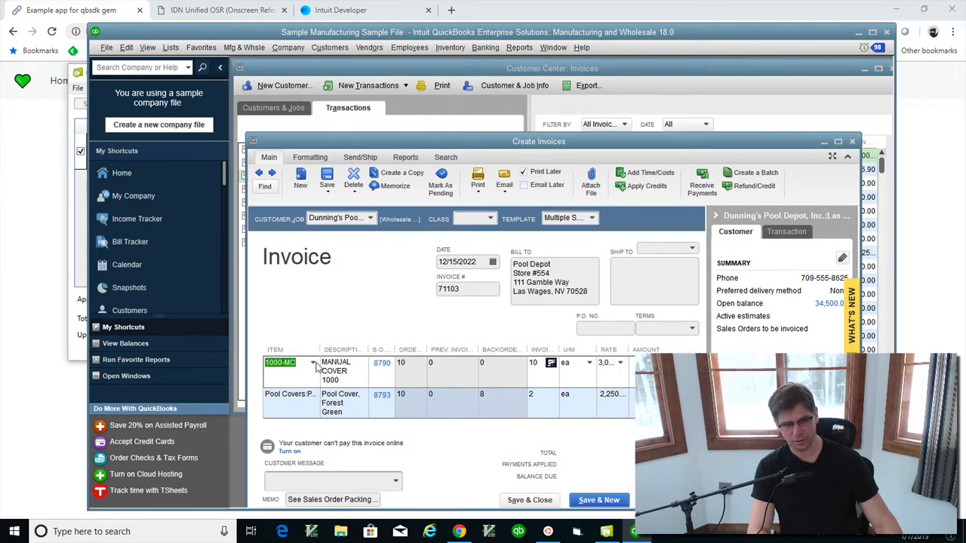
- Peek at the invoice line's Item dropdown, then browse Lists > Item List in QuickBooks Desktop
{"action": "left_click", "coordinate": [312, 362]}
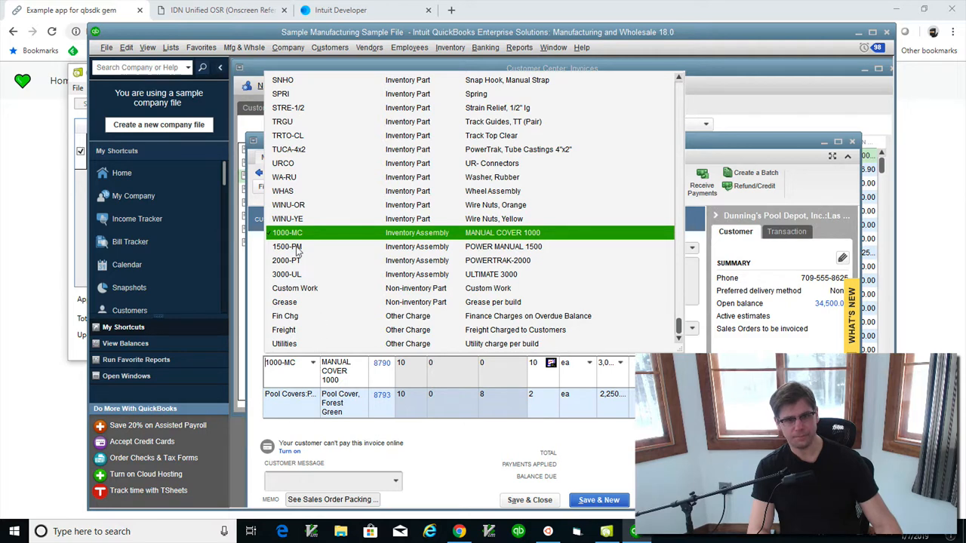
{"action": "left_click", "coordinate": [287, 232]}
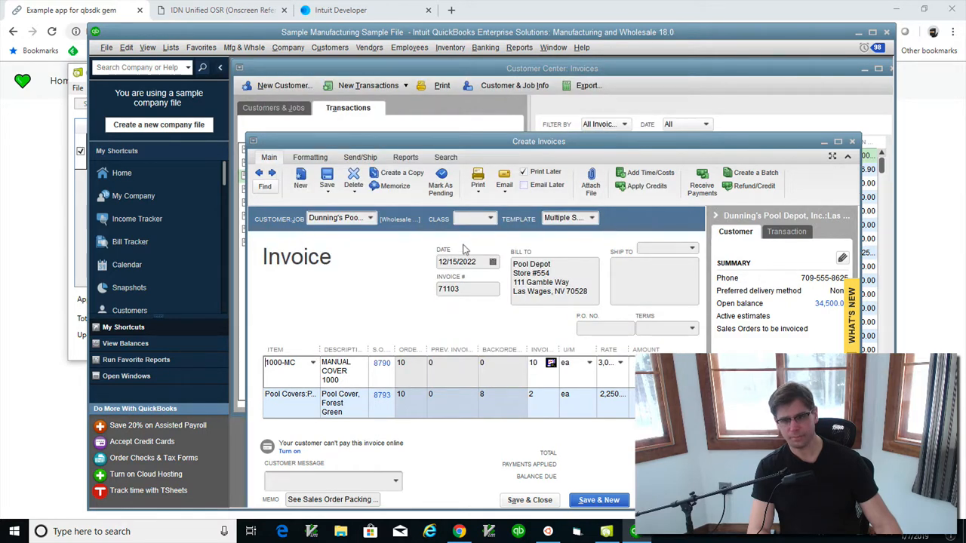
{"action": "mouse_move", "coordinate": [347, 132]}
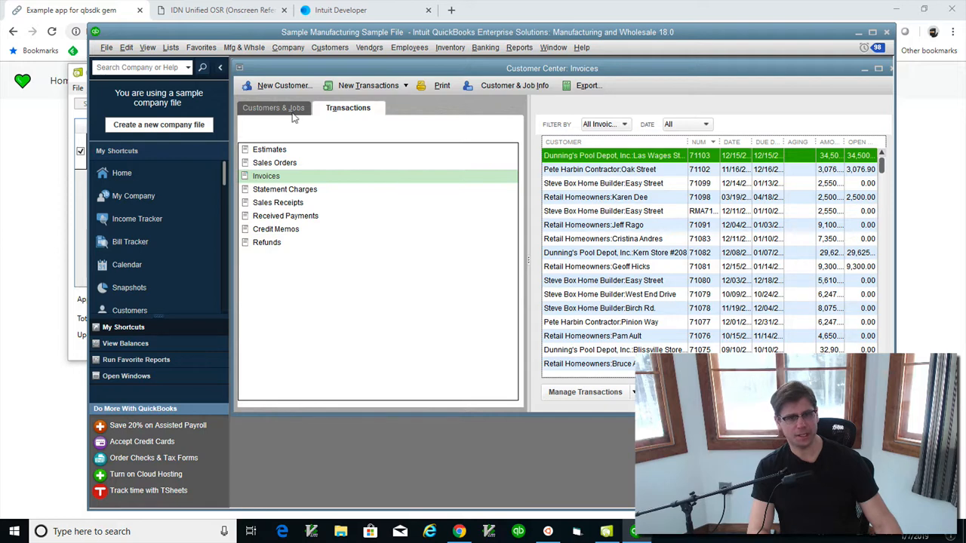
{"action": "left_click", "coordinate": [368, 47]}
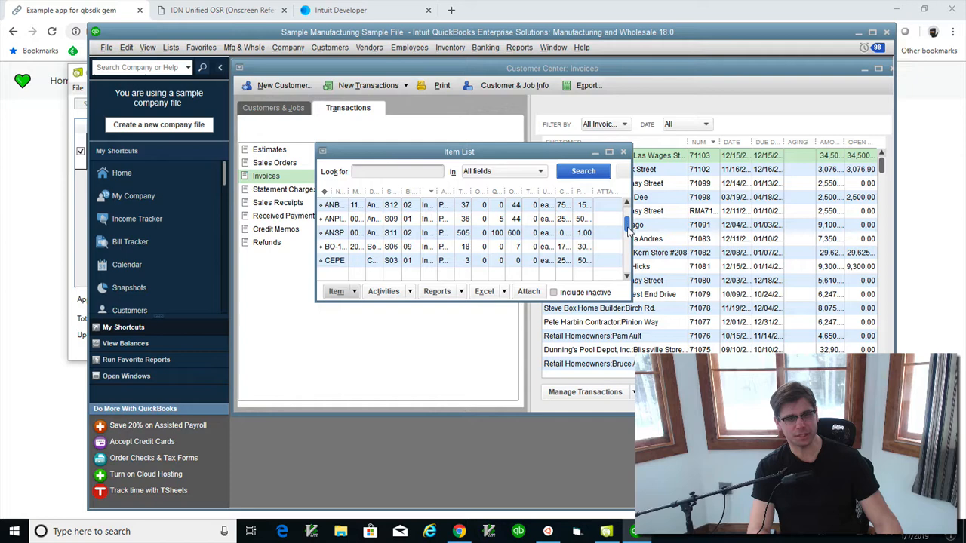
{"action": "scroll", "scroll_direction": "down", "scroll_amount": 3}
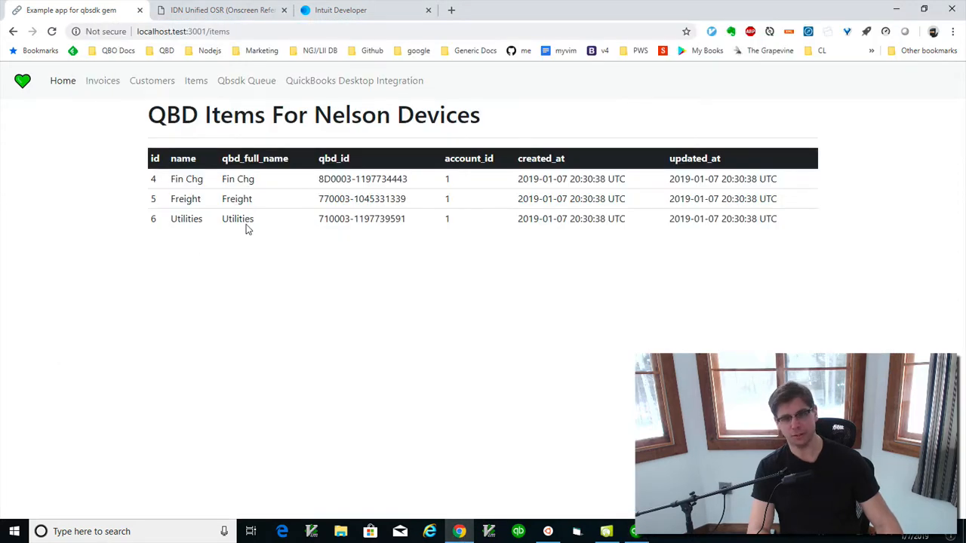
{"action": "mouse_move", "coordinate": [293, 163]}
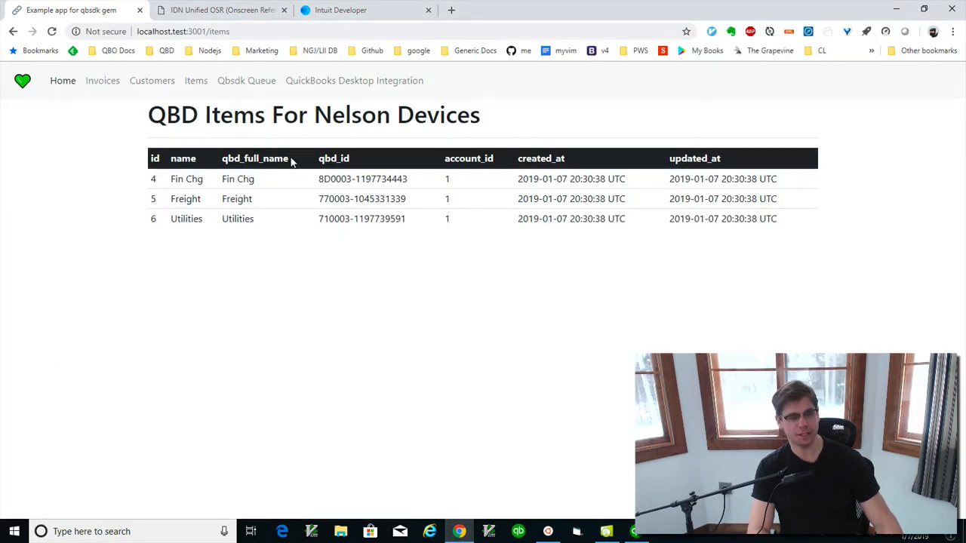
- Highlight the qbd_full_name and qbd_id column headings, then return to QuickBooks Desktop Integration
{"action": "double_click", "coordinate": [254, 158]}
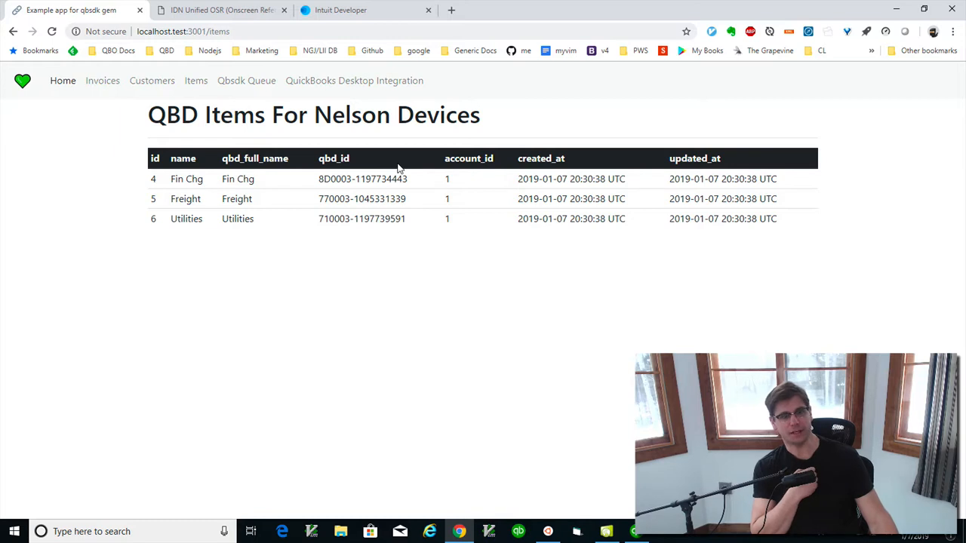
{"action": "mouse_move", "coordinate": [290, 163]}
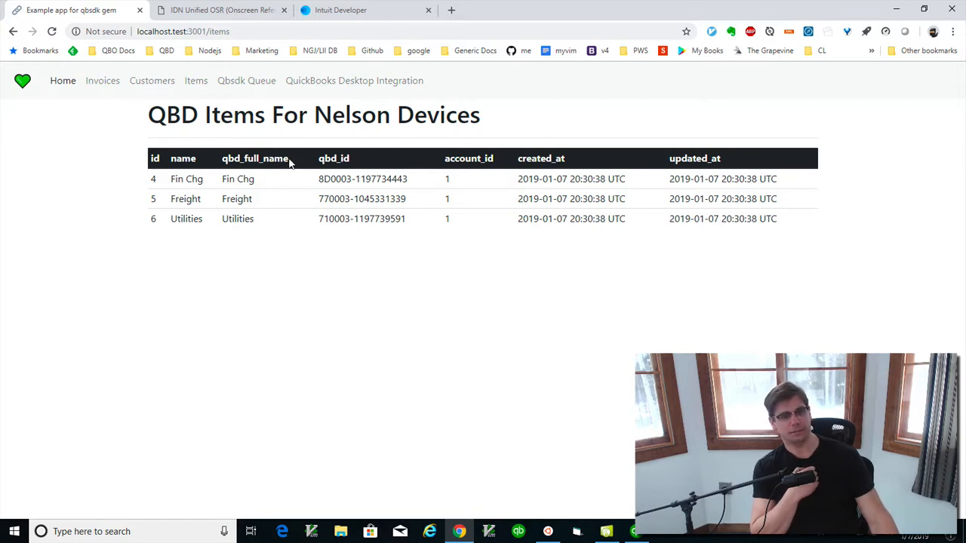
{"action": "double_click", "coordinate": [255, 159]}
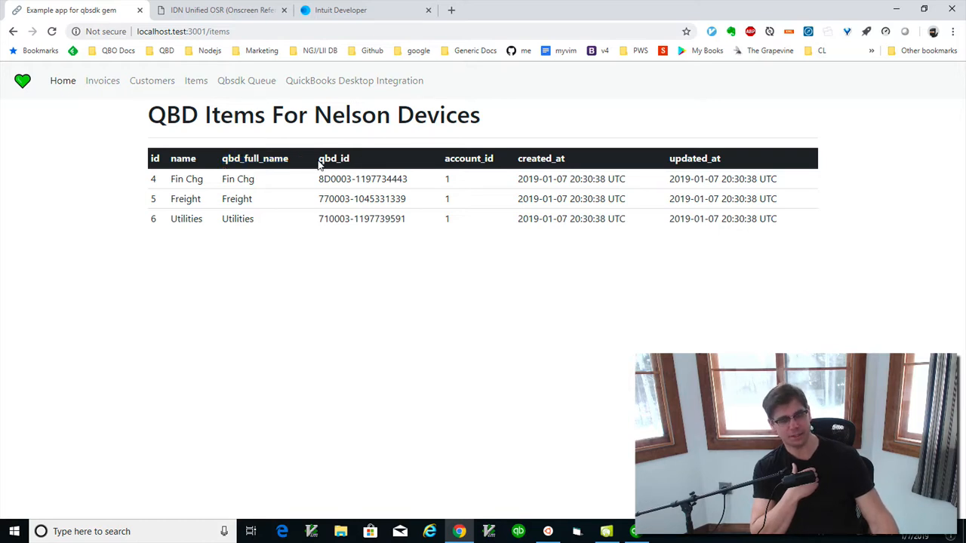
{"action": "double_click", "coordinate": [334, 159]}
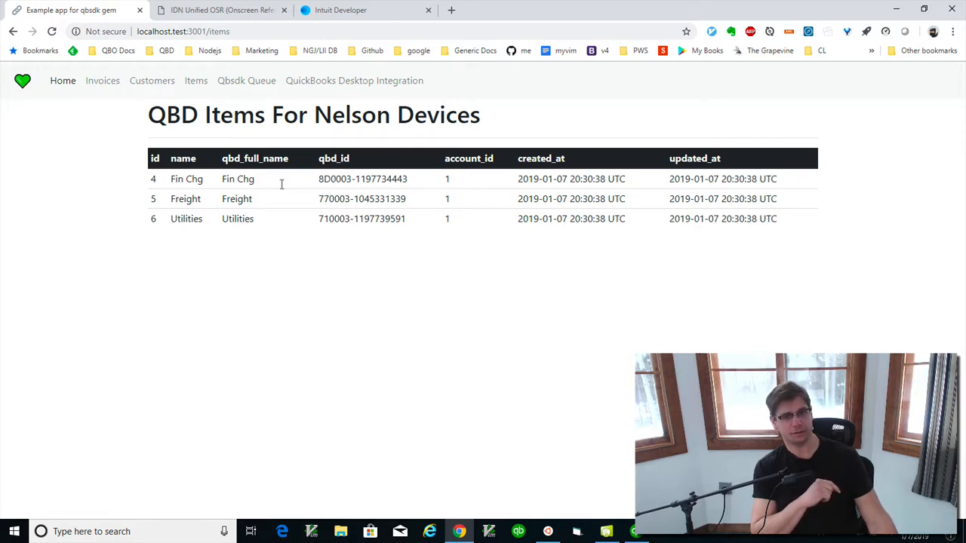
{"action": "mouse_move", "coordinate": [292, 148]}
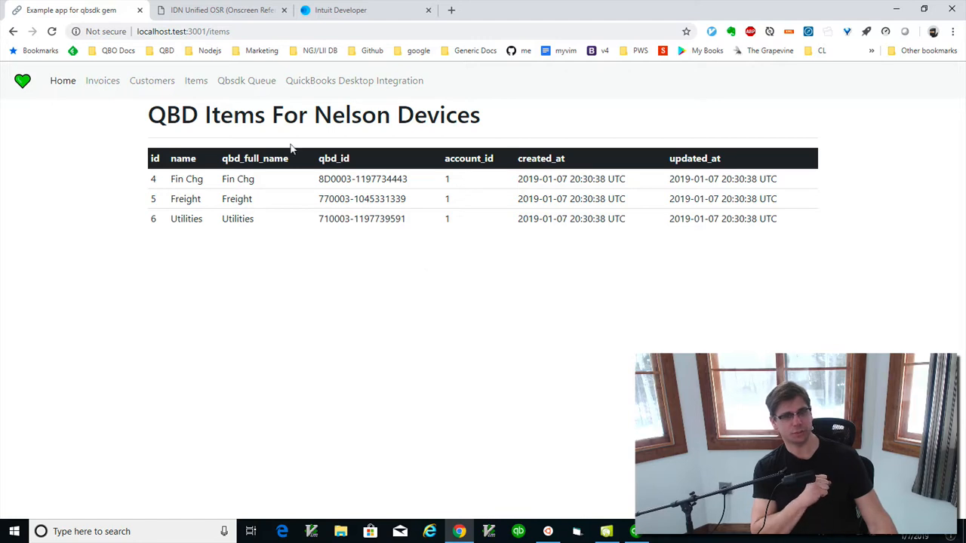
{"action": "left_click", "coordinate": [353, 82]}
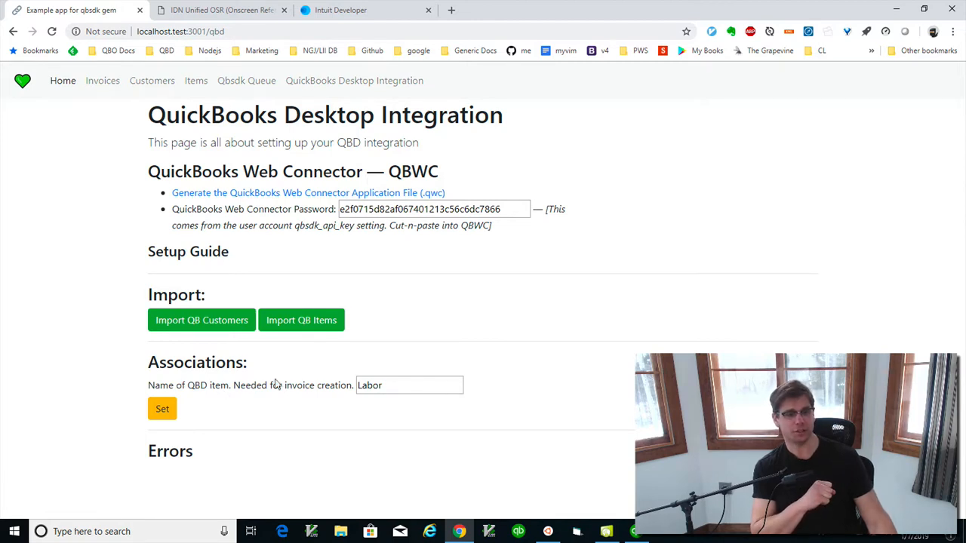
{"action": "mouse_move", "coordinate": [329, 452]}
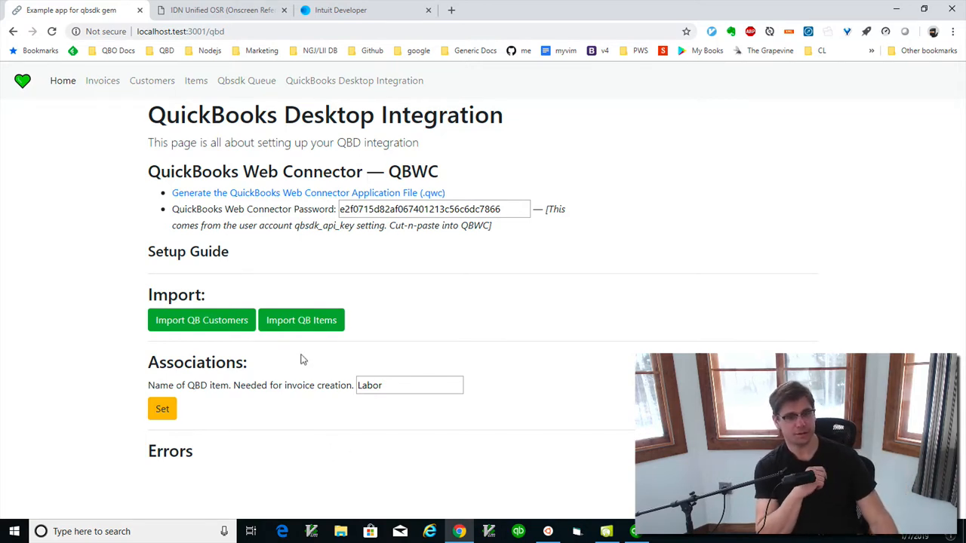
{"action": "mouse_move", "coordinate": [400, 361]}
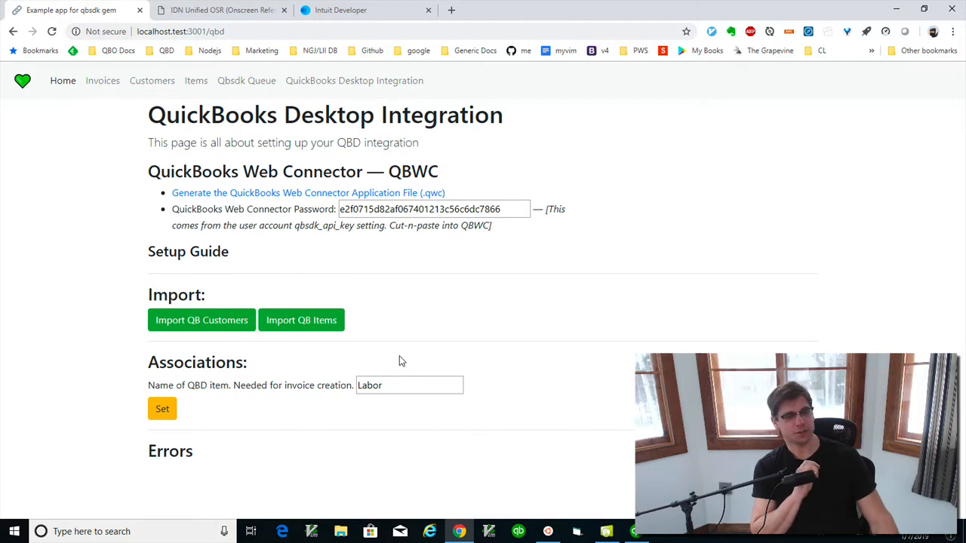
- Go to the Invoices list and begin a New Invoice
{"action": "left_click", "coordinate": [102, 82]}
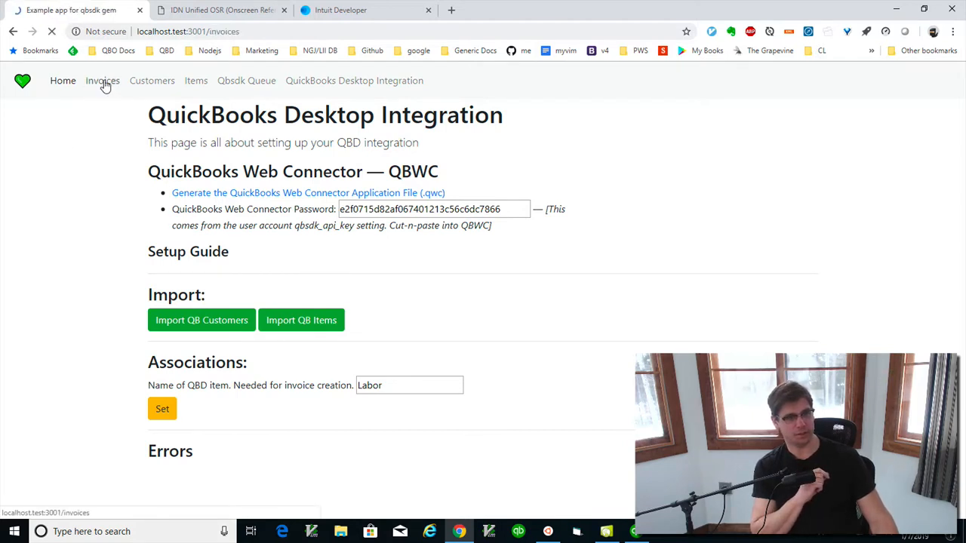
{"action": "left_click", "coordinate": [103, 81]}
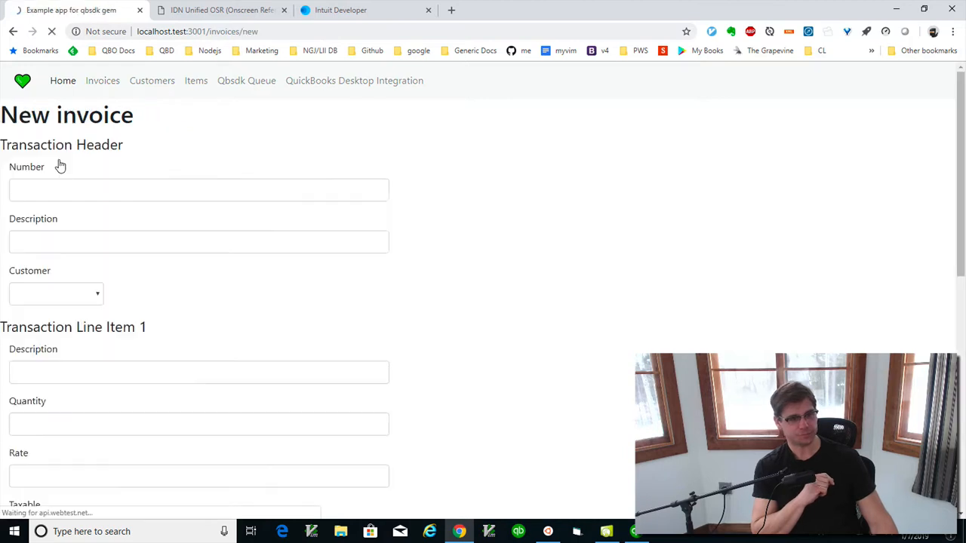
- Set invoice Number 5002, Description 'Pumpkin based treats' and Customer John Doe
{"action": "left_click", "coordinate": [200, 190]}
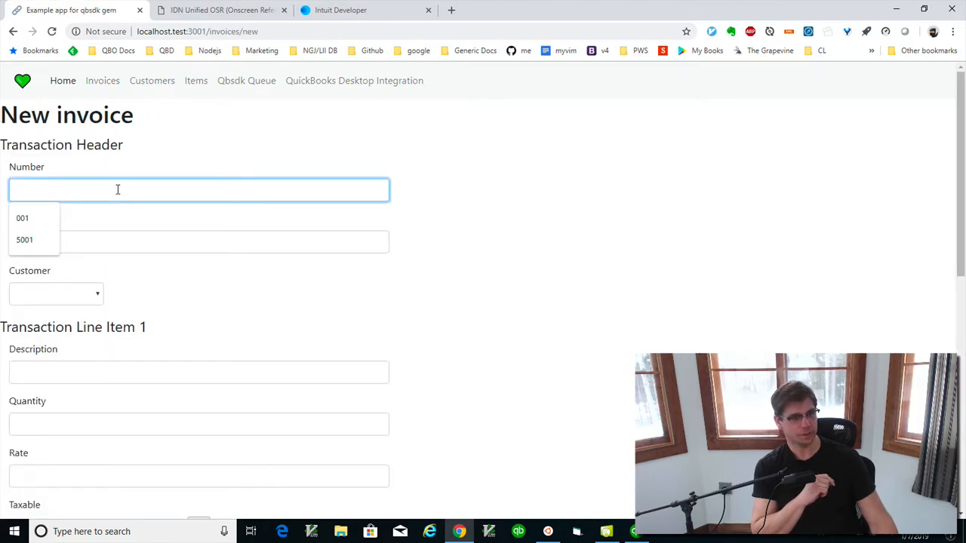
{"action": "left_click", "coordinate": [24, 238]}
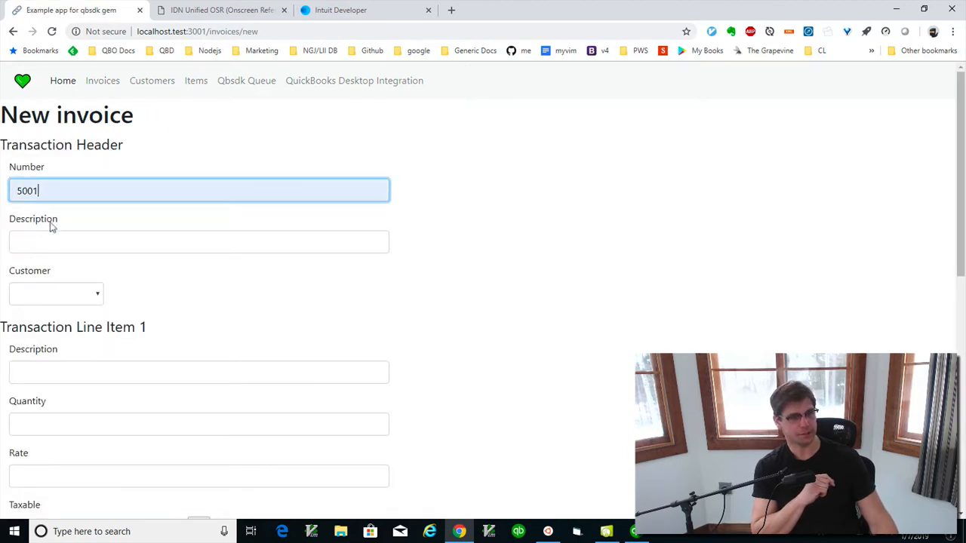
{"action": "left_click", "coordinate": [199, 242]}
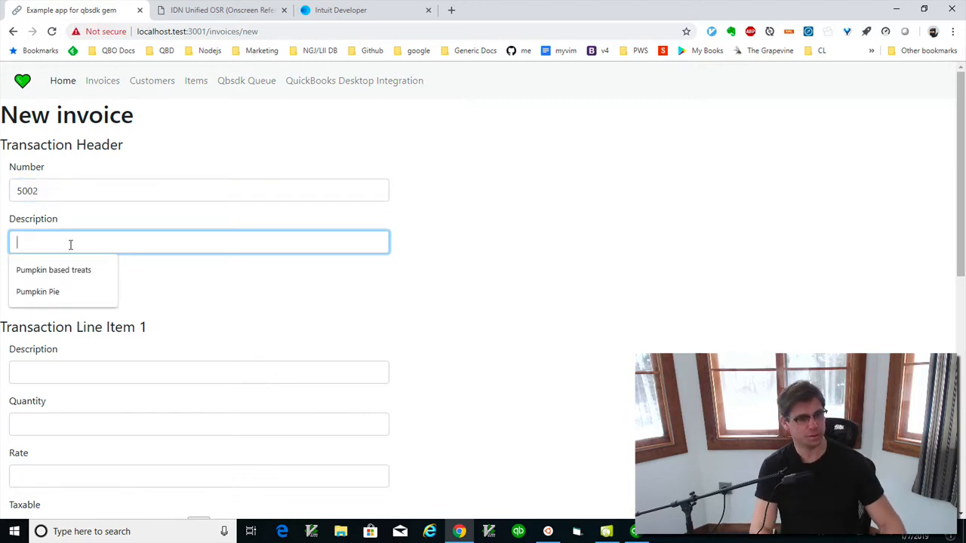
{"action": "left_click", "coordinate": [55, 269]}
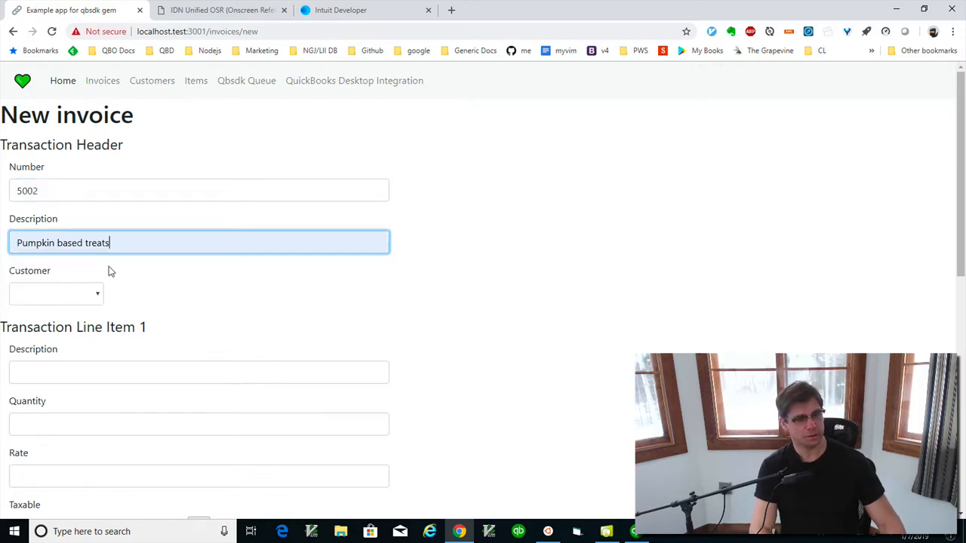
{"action": "left_click", "coordinate": [58, 293]}
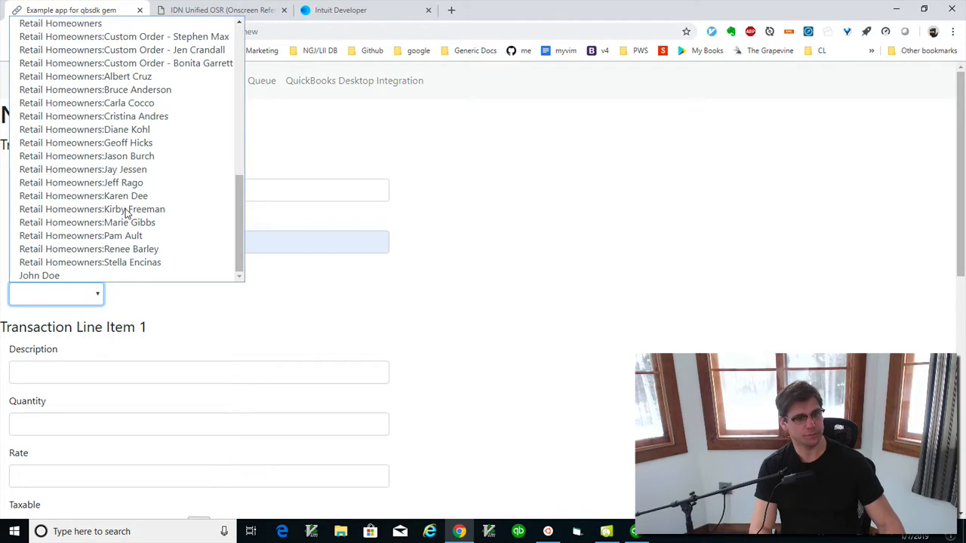
{"action": "left_click", "coordinate": [39, 274]}
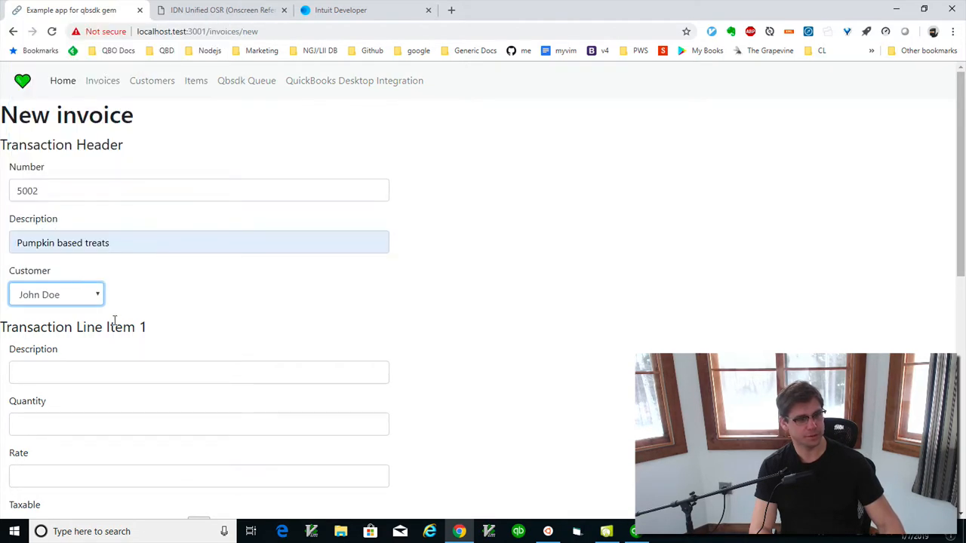
- Fill Line Item 1: 'Work on Pumpkin Pie', quantity 5, rate 12, item Fin Chg
{"action": "type", "text": "Work on Pumpkin Pie"}
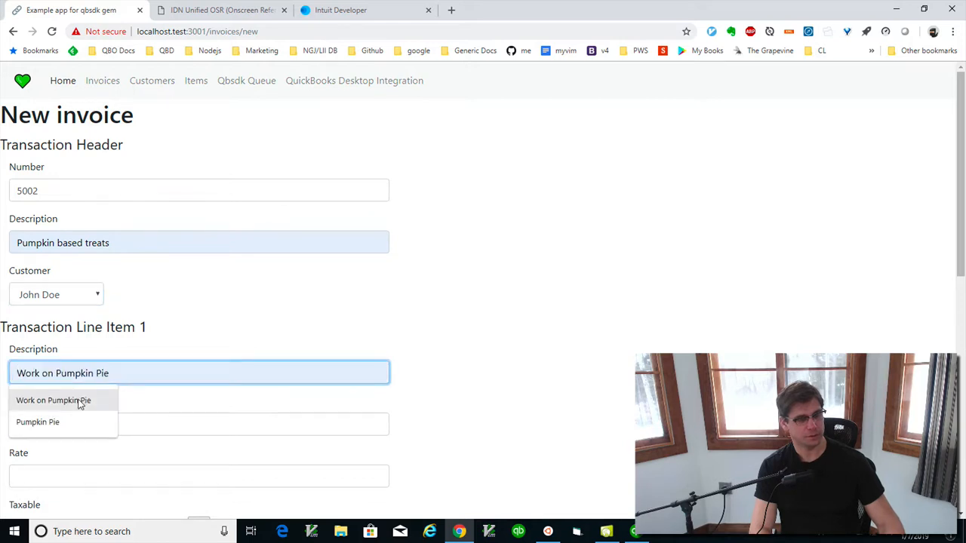
{"action": "left_click", "coordinate": [53, 400]}
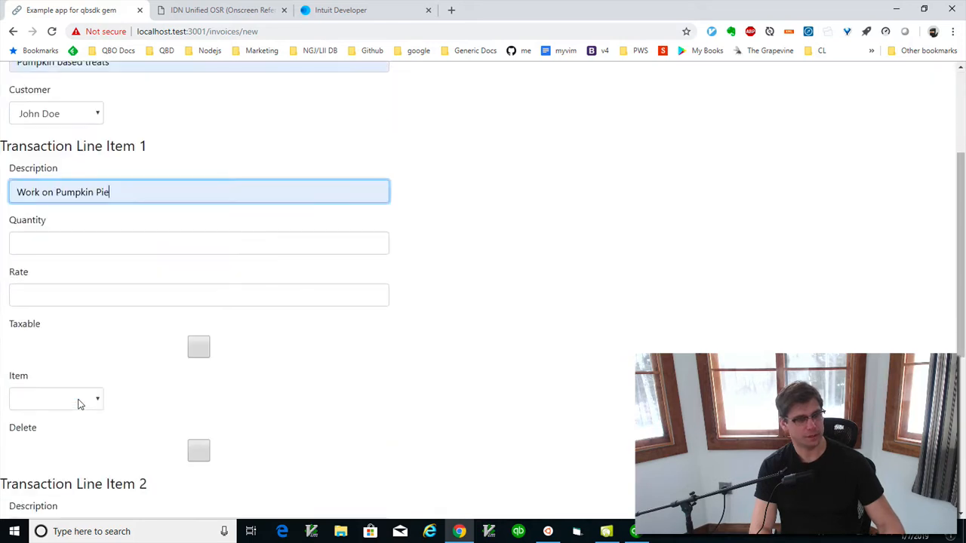
{"action": "left_click", "coordinate": [199, 242]}
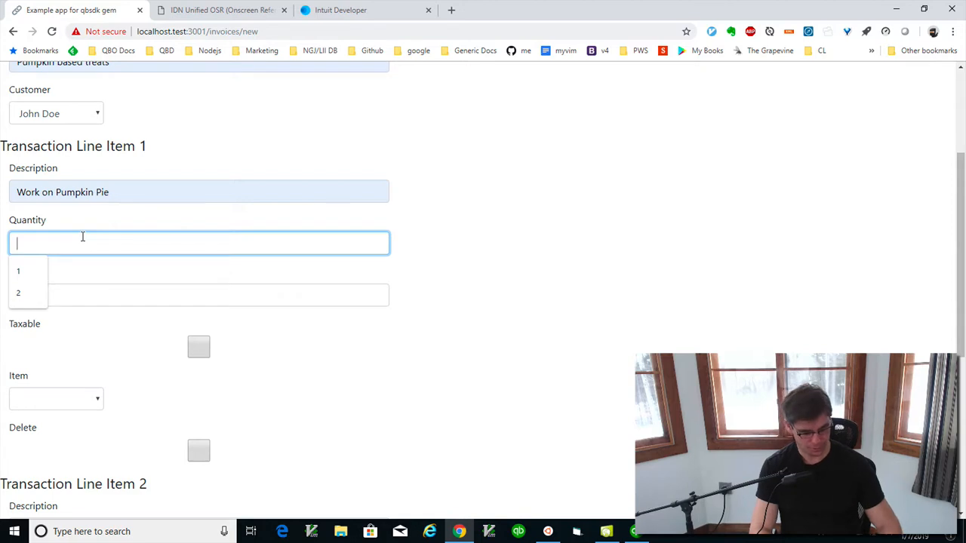
{"action": "type", "text": "5"}
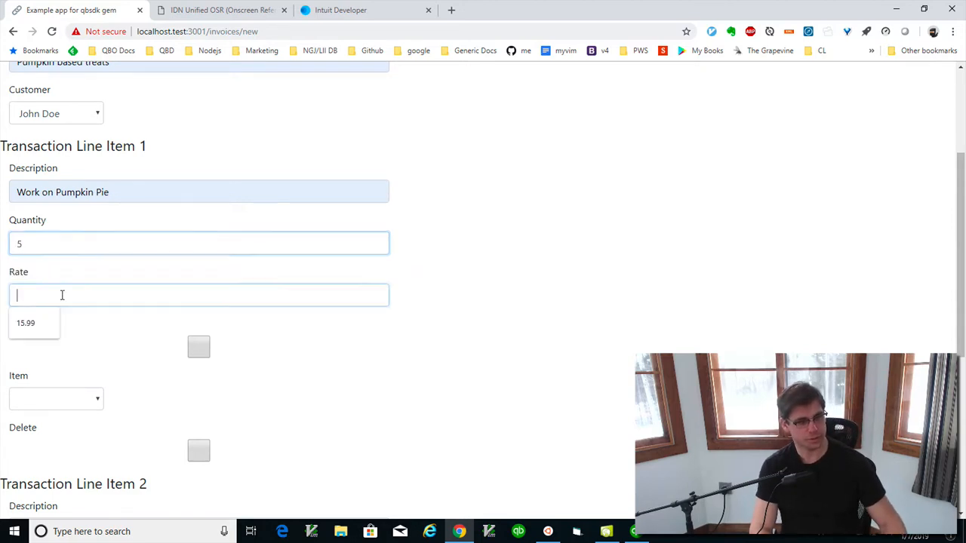
{"action": "left_click", "coordinate": [199, 294]}
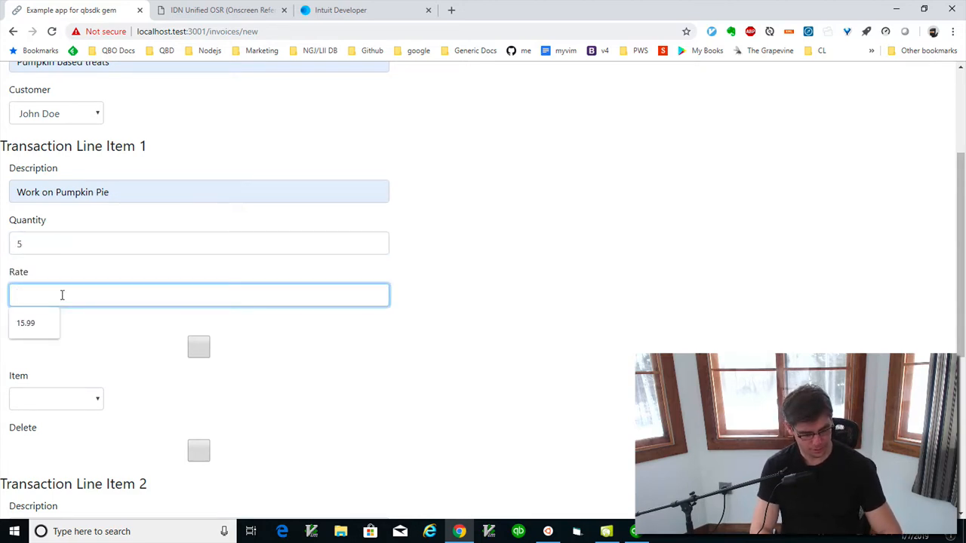
{"action": "type", "text": "12"}
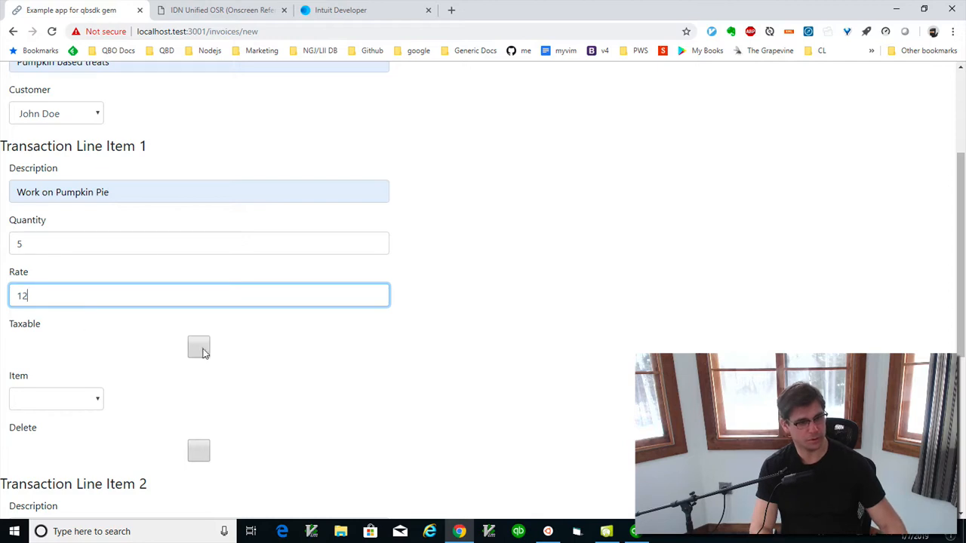
{"action": "left_click", "coordinate": [56, 398]}
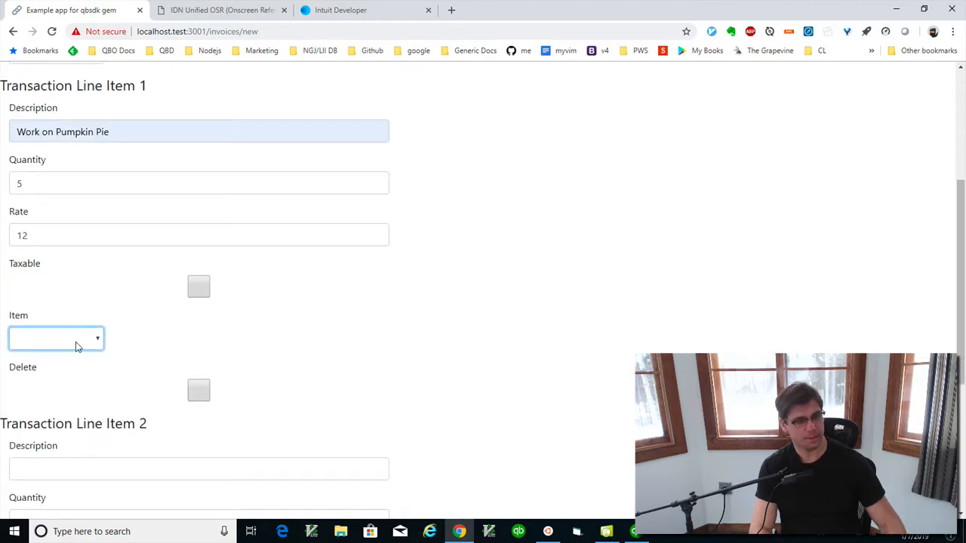
{"action": "left_click", "coordinate": [56, 338]}
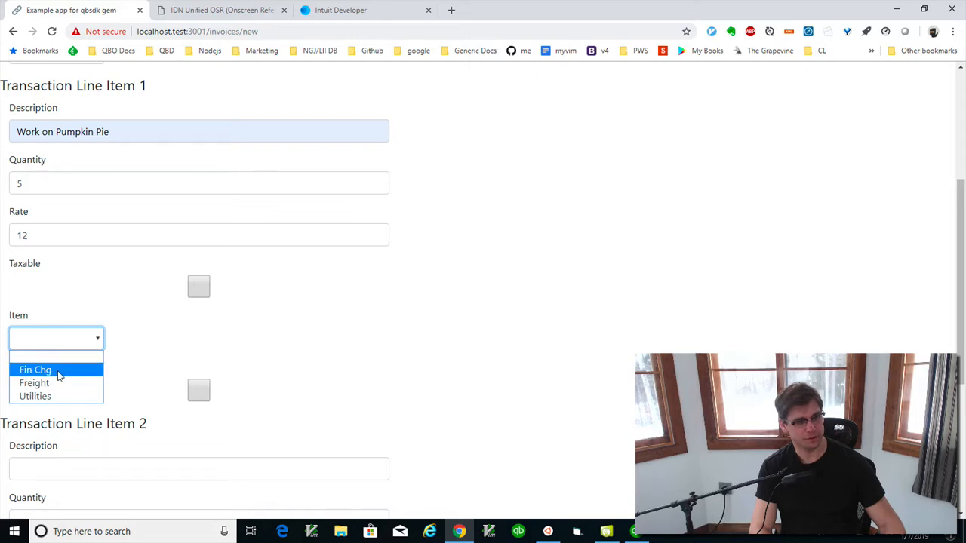
{"action": "left_click", "coordinate": [34, 370]}
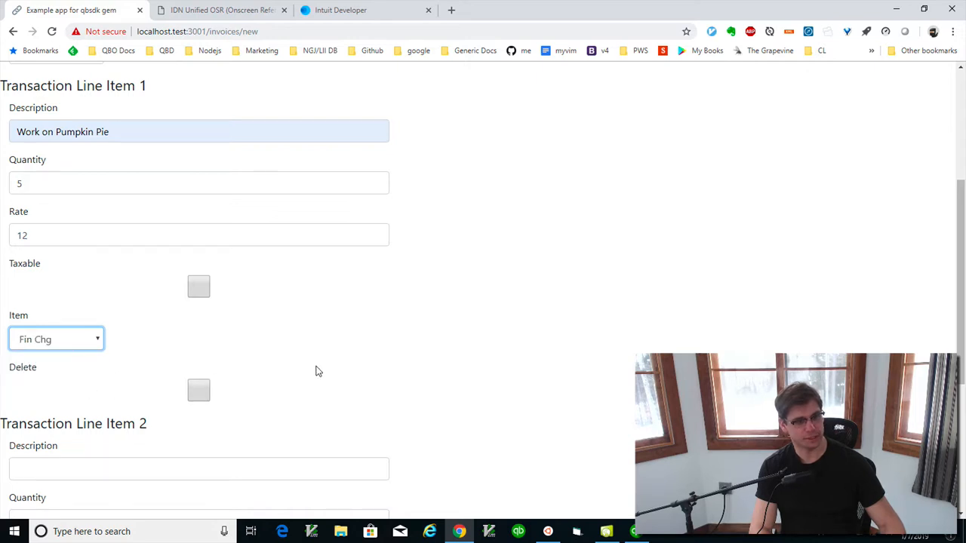
{"action": "scroll", "scroll_direction": "down", "scroll_amount": 3}
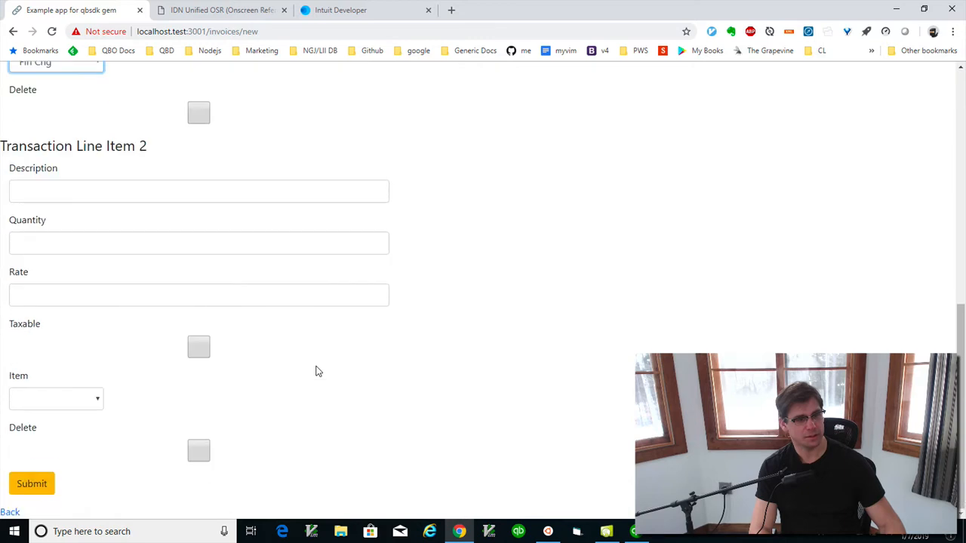
- Fill Line Item 2: 'Pumpkin Cake', quantity 20, rate 18.99, item Freight
{"action": "left_click", "coordinate": [199, 190]}
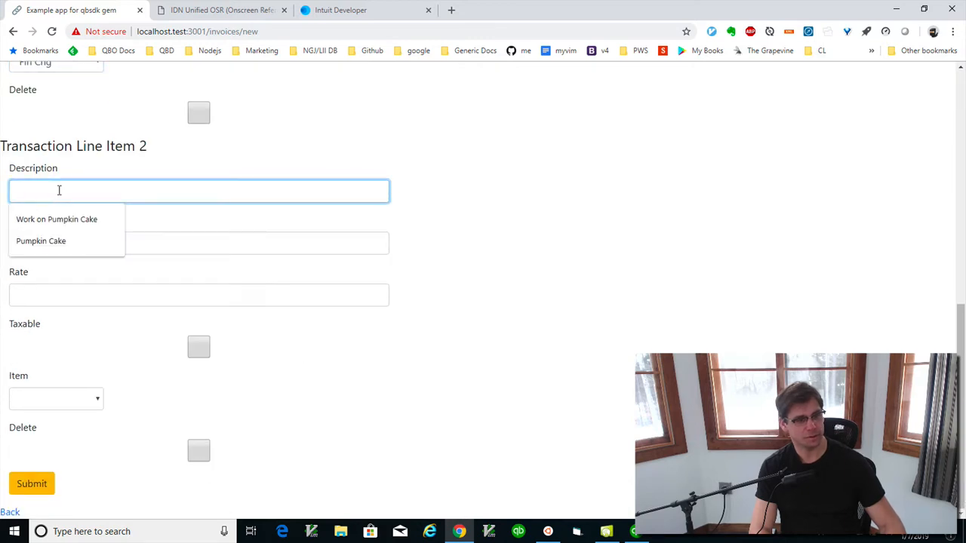
{"action": "left_click", "coordinate": [40, 242]}
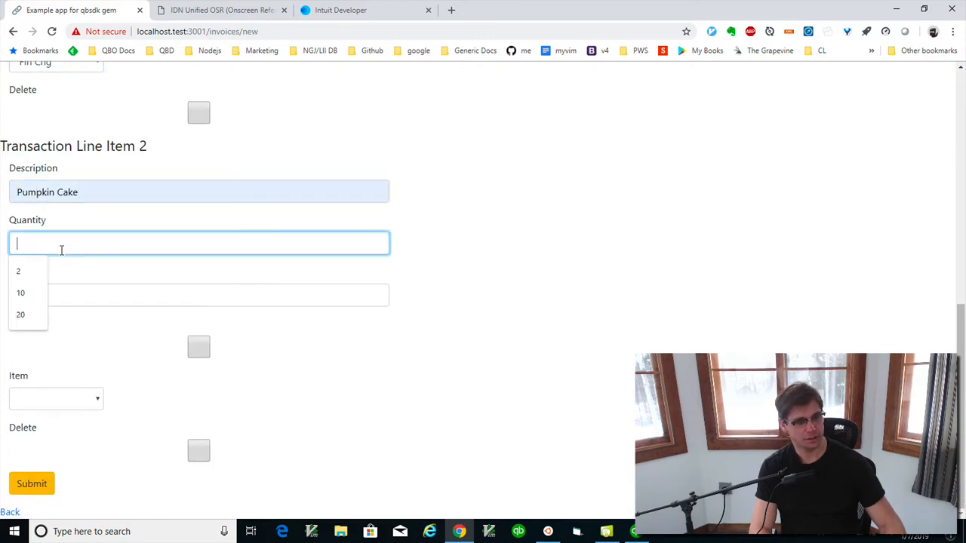
{"action": "left_click", "coordinate": [21, 315]}
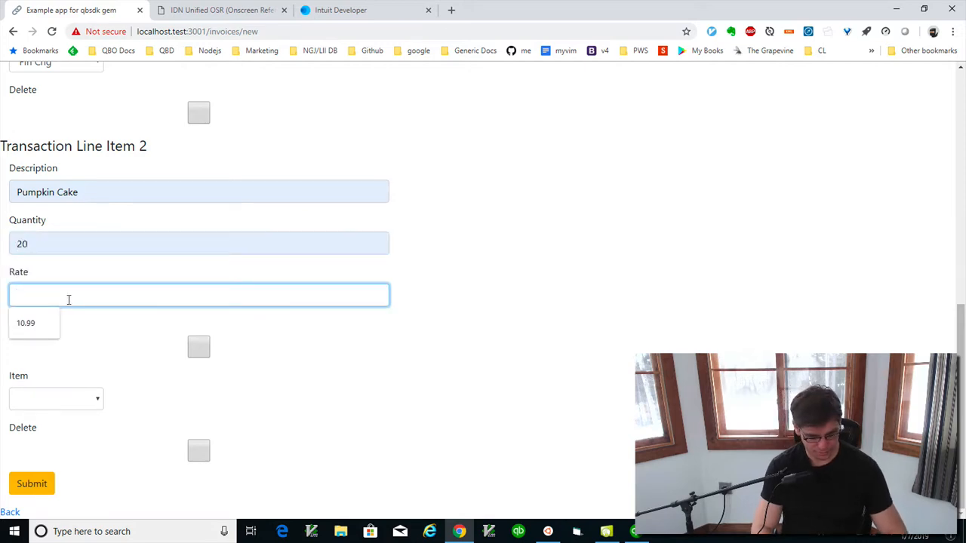
{"action": "type", "text": "18.99"}
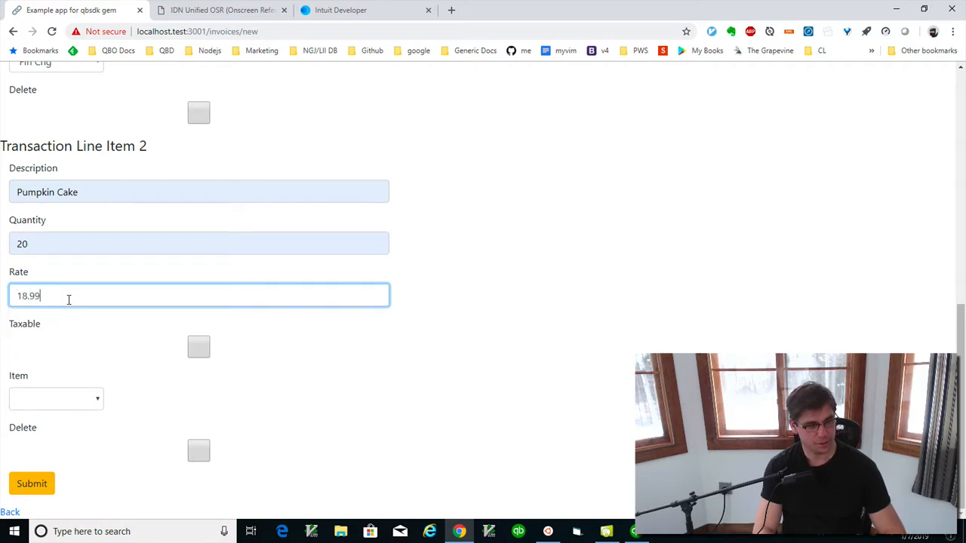
{"action": "left_click", "coordinate": [56, 398]}
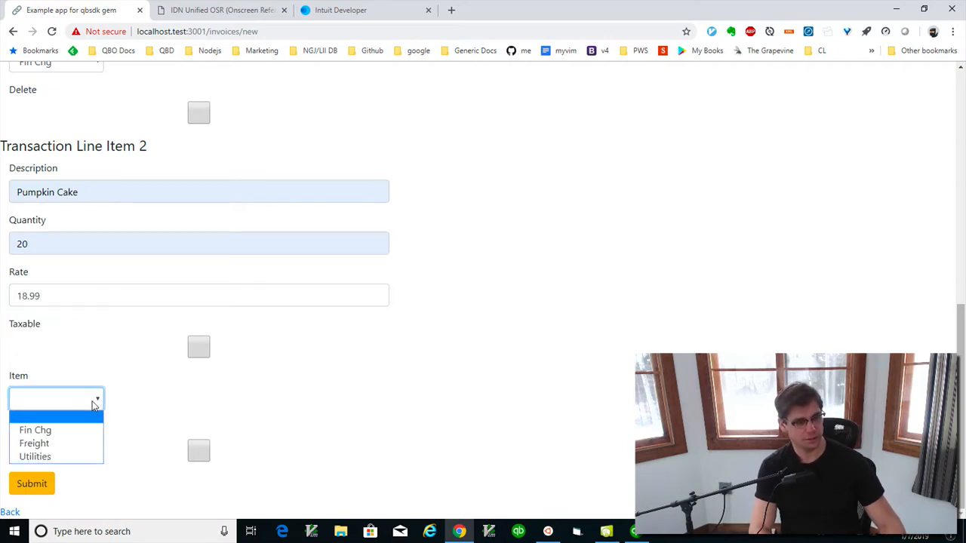
{"action": "mouse_move", "coordinate": [34, 443]}
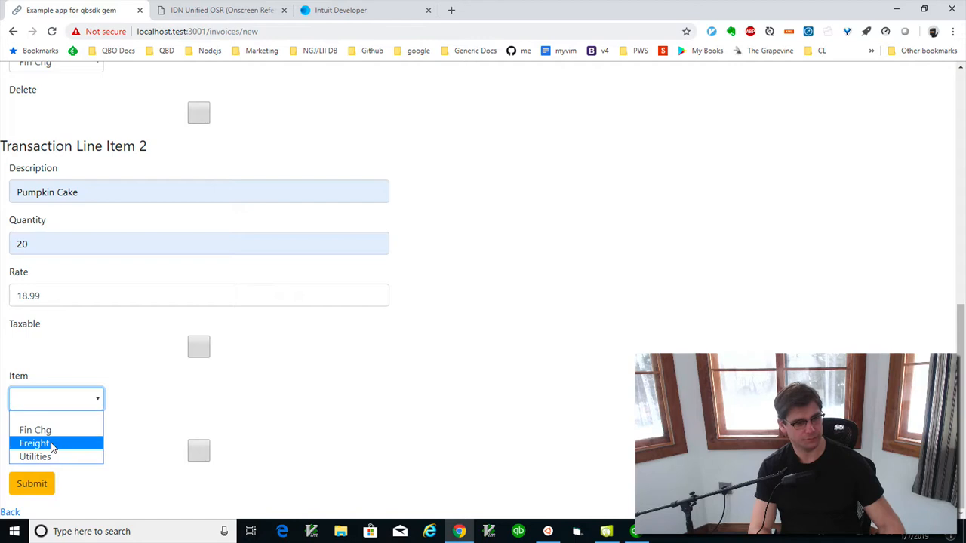
{"action": "left_click", "coordinate": [35, 444]}
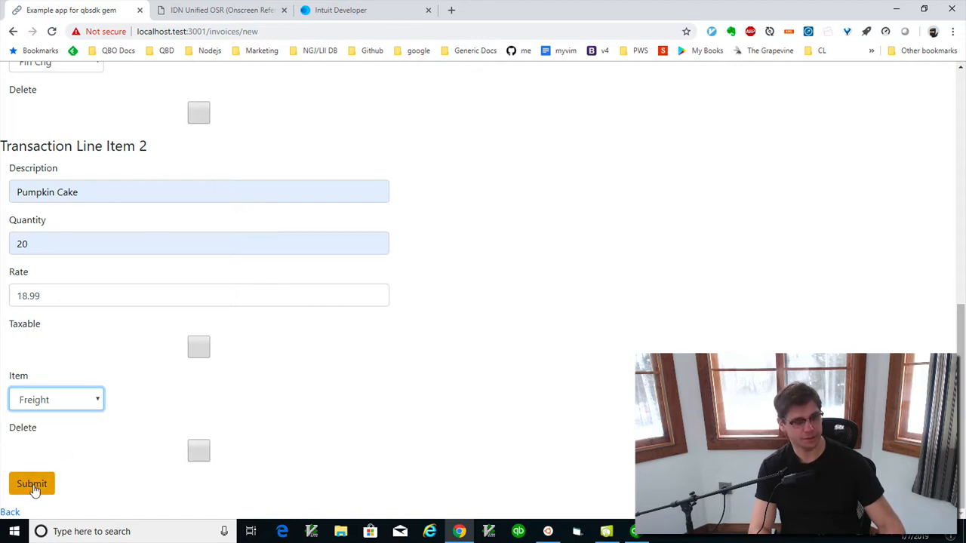
- Submit invoice 5002 and show its pending add_or_modify Invoice row in the Qbsdk Queue
{"action": "left_click", "coordinate": [31, 483]}
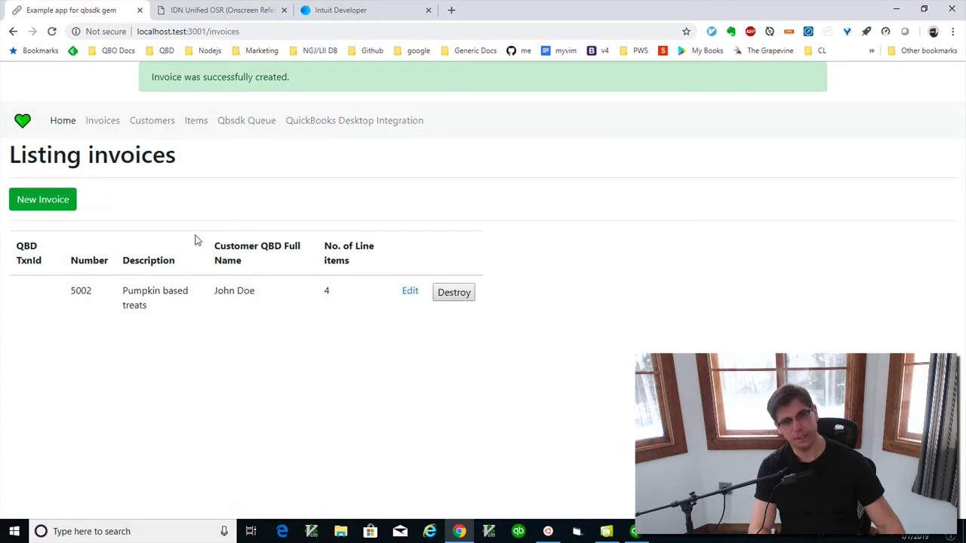
{"action": "mouse_move", "coordinate": [246, 121]}
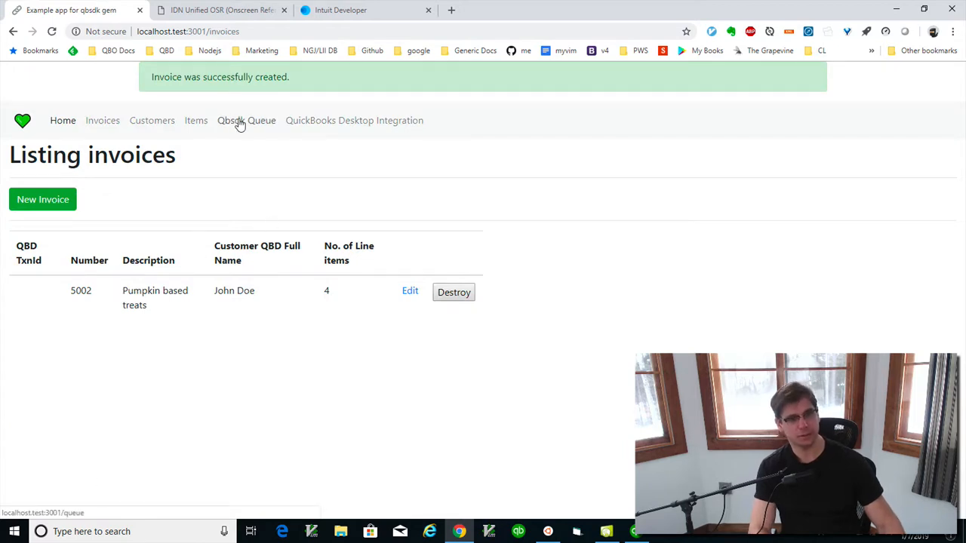
{"action": "left_click", "coordinate": [246, 121]}
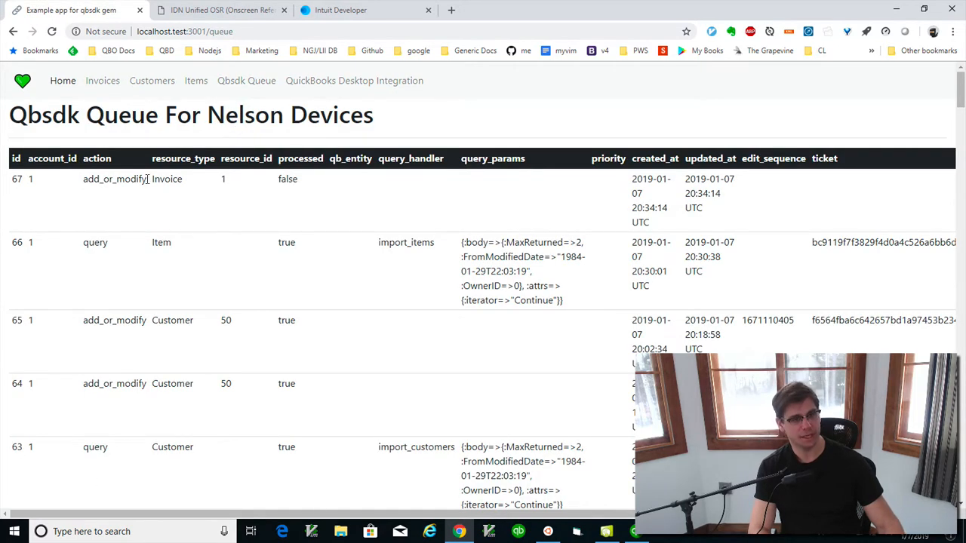